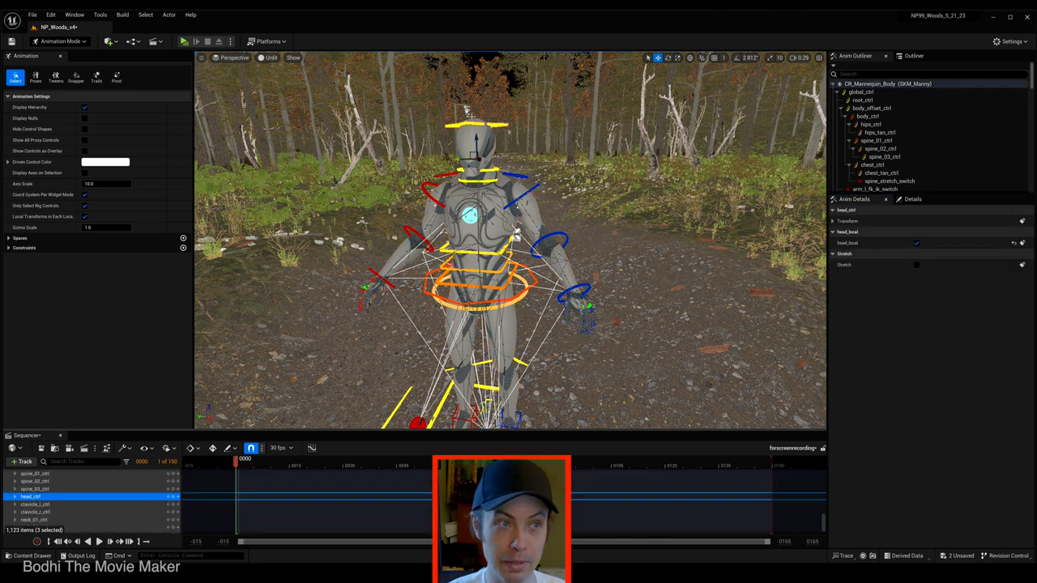
Step: Select the mannequin rig's head and left upper arm controls before starting a new level sequence
left_click(468, 143)
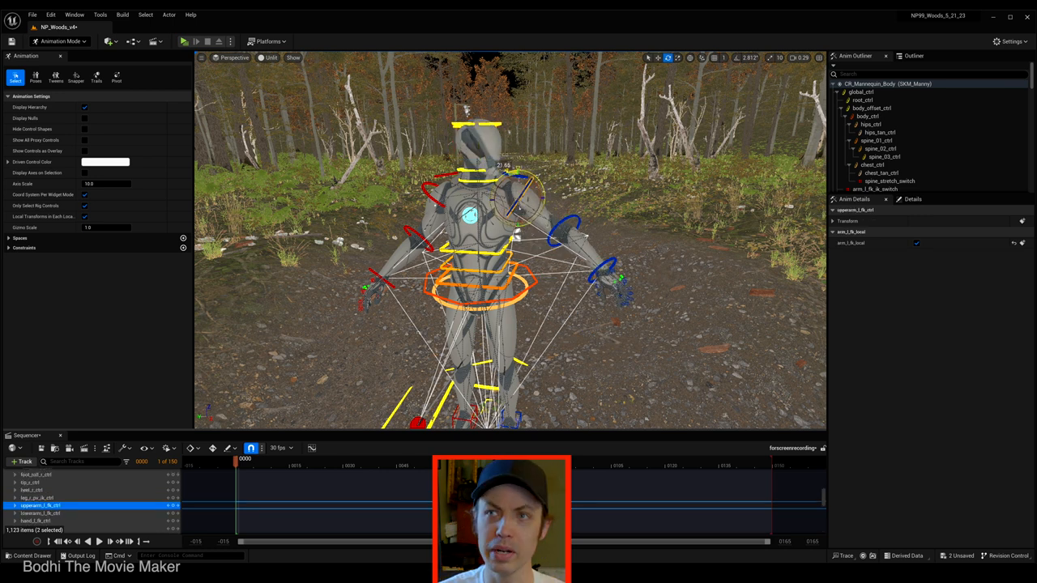
left_click(40, 512)
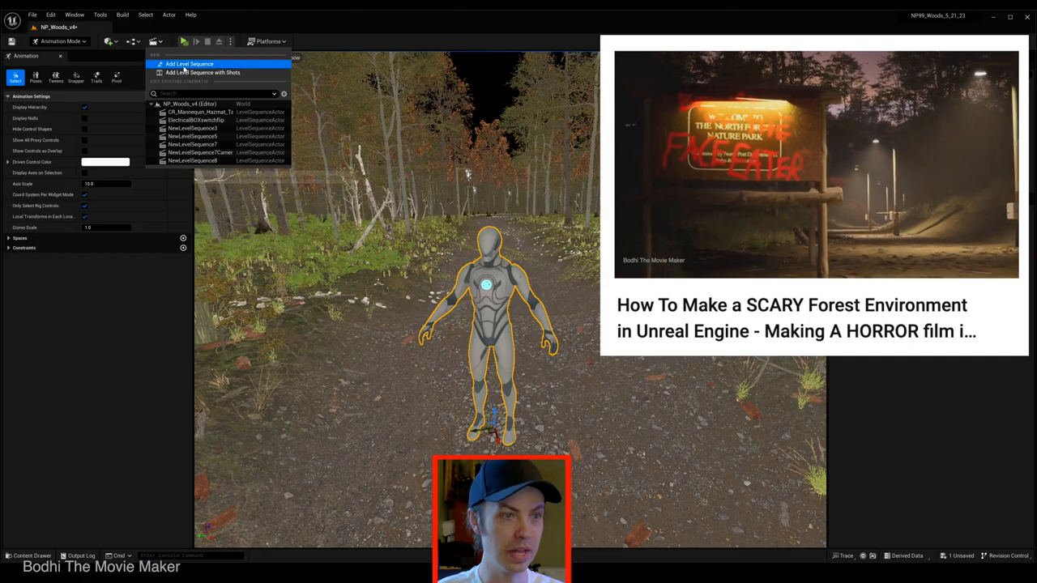
Step: Add a new level sequence, save it under /Game and open its empty timeline in Sequencer
left_click(189, 65)
type("forscreenrecordin")
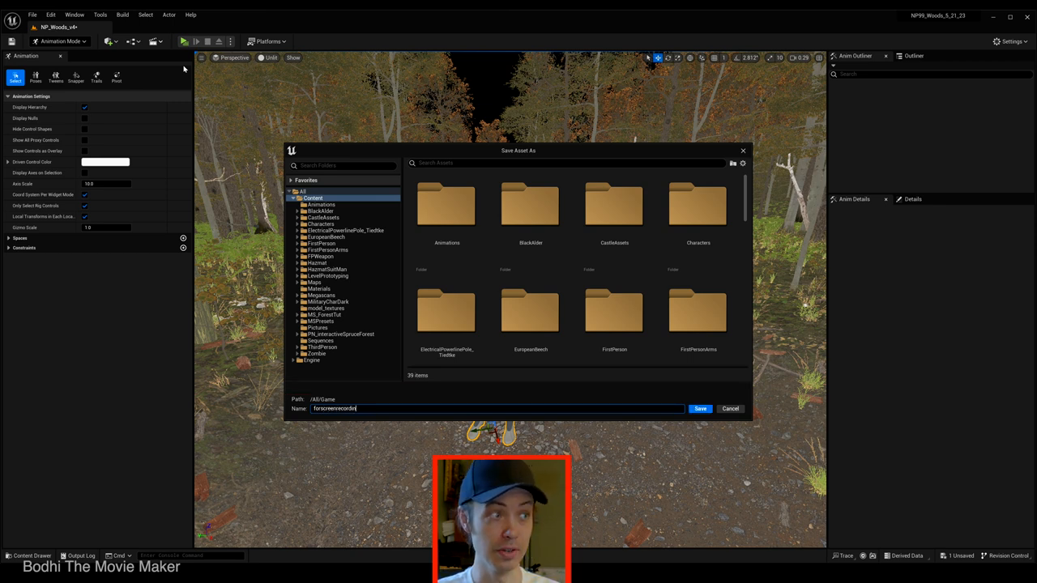
left_click(699, 408)
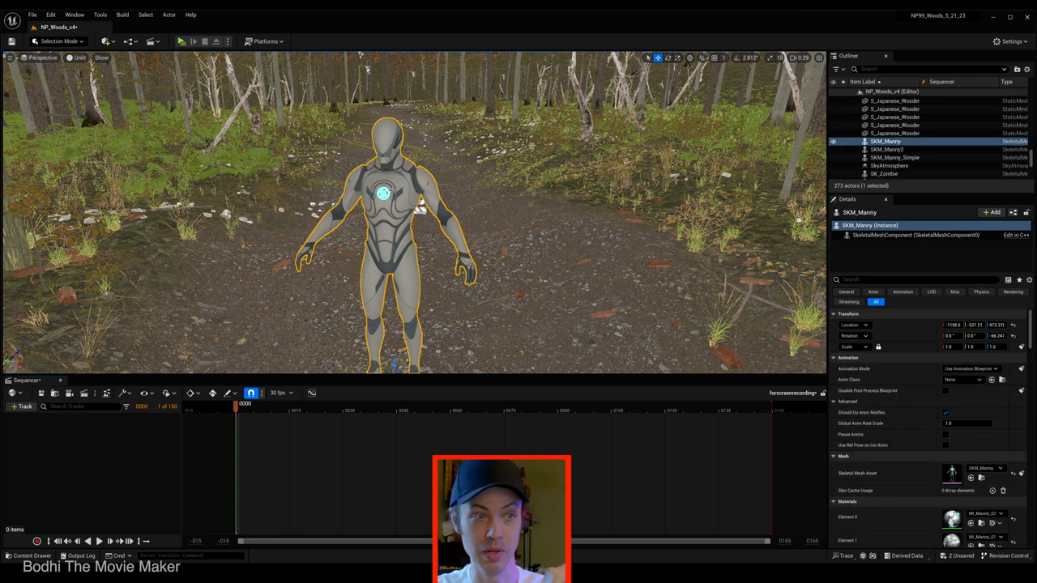
Step: Add SKM_Manny to the sequence, pose its spine and arm controls, and drag SK_Hazmat into the level
left_click(891, 146)
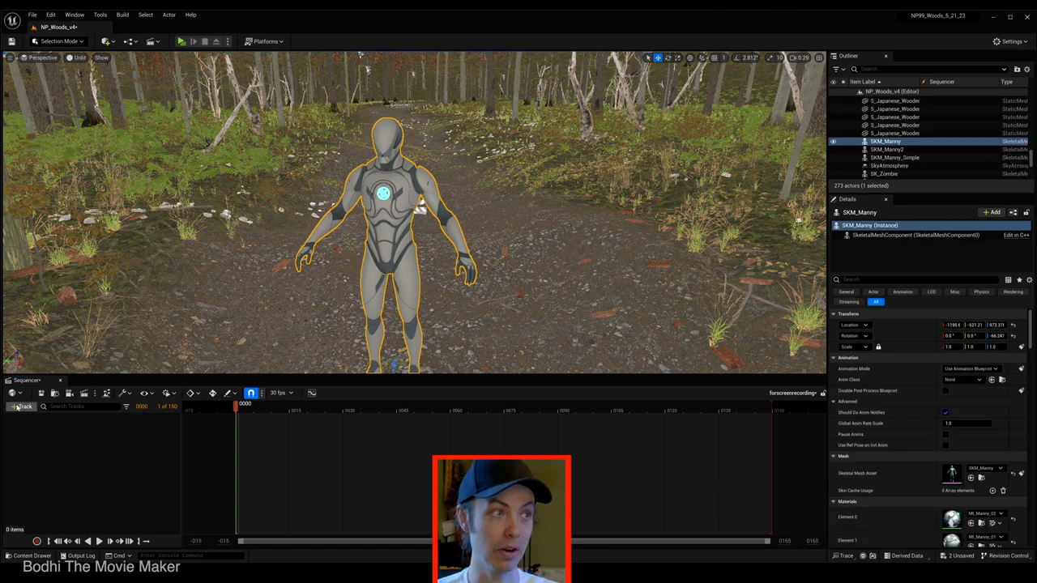
left_click(23, 405)
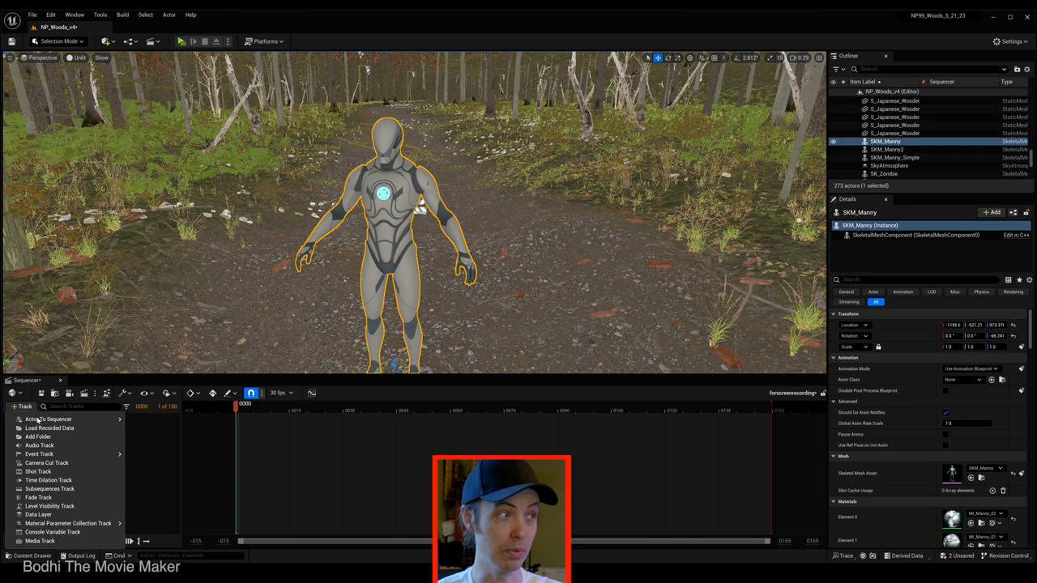
left_click(48, 418)
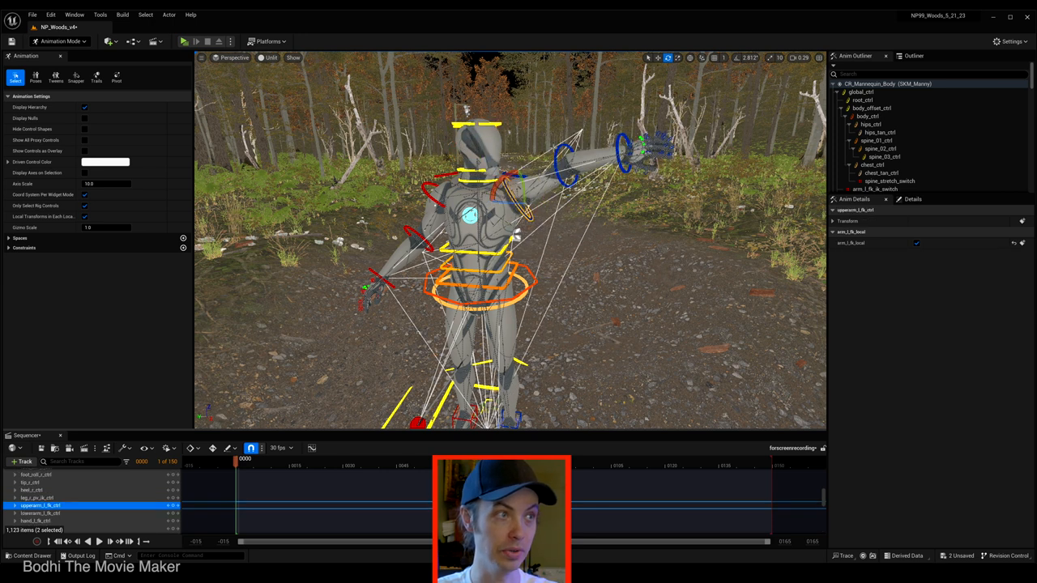
left_click(41, 513)
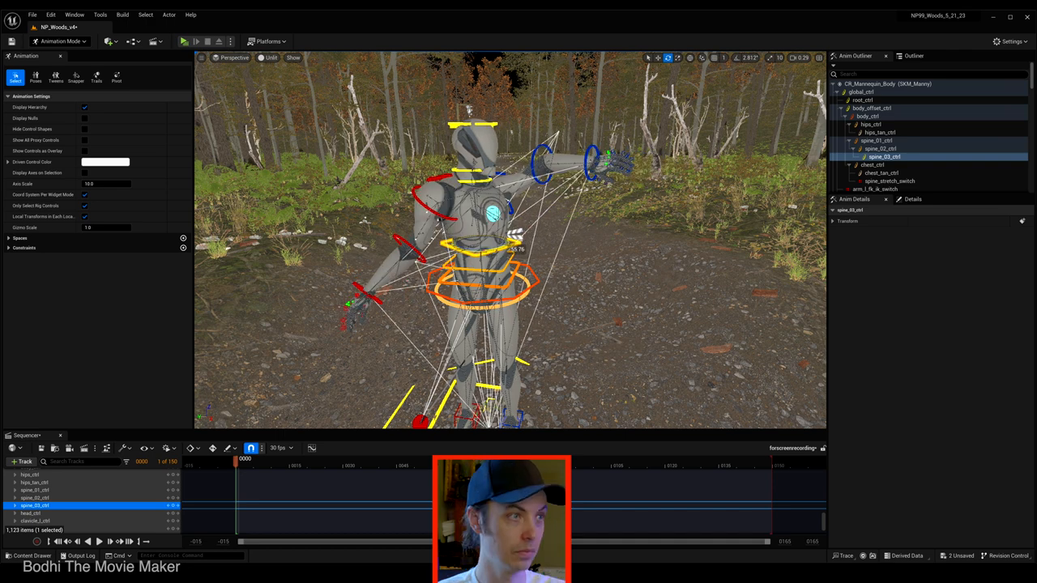
left_click(868, 117)
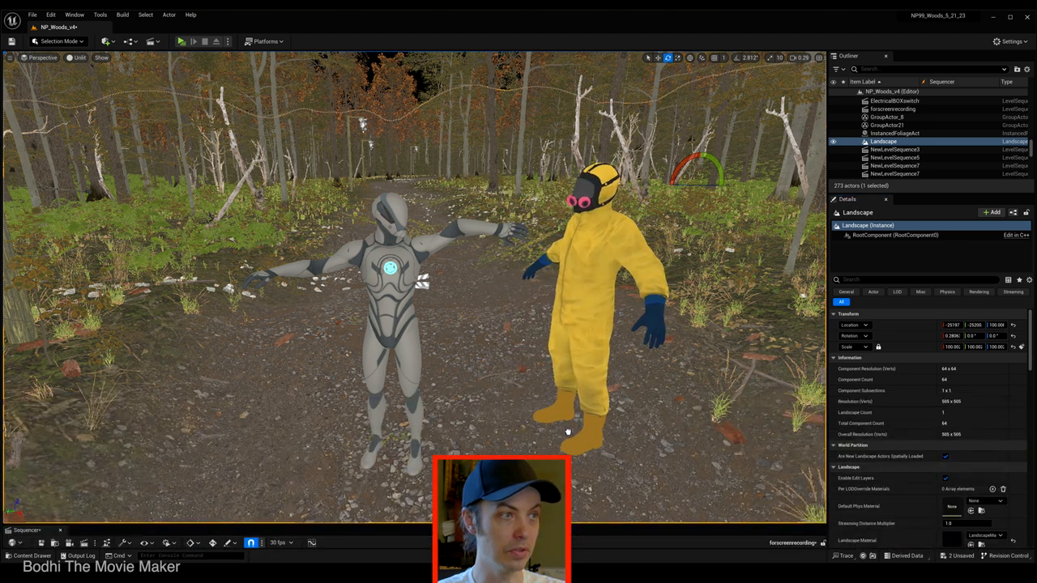
Step: Create a Control Rig asset from the SK_Hazmat mesh and open it for editing
left_click(583, 283)
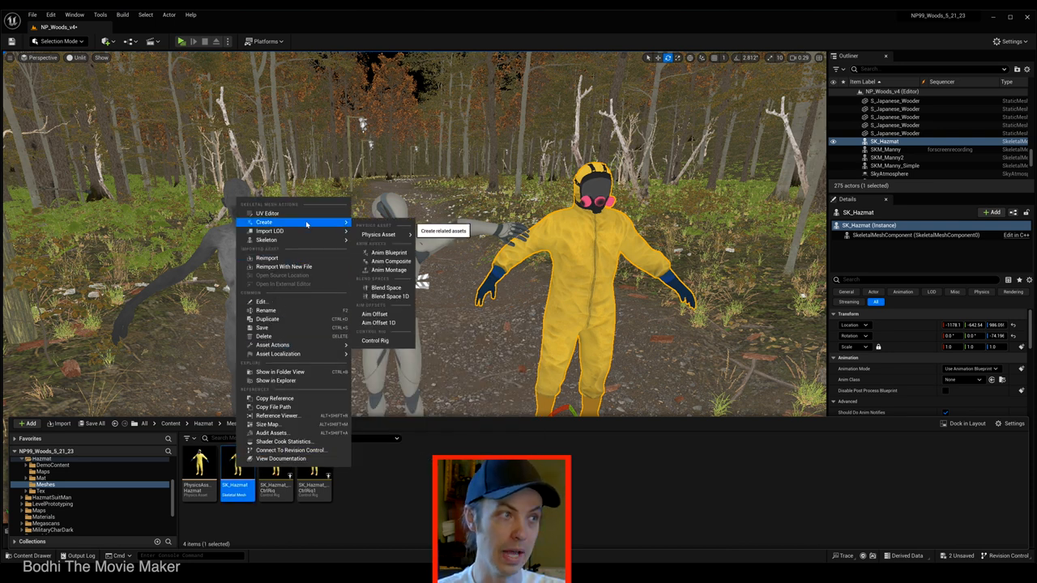
mouse_move(385, 340)
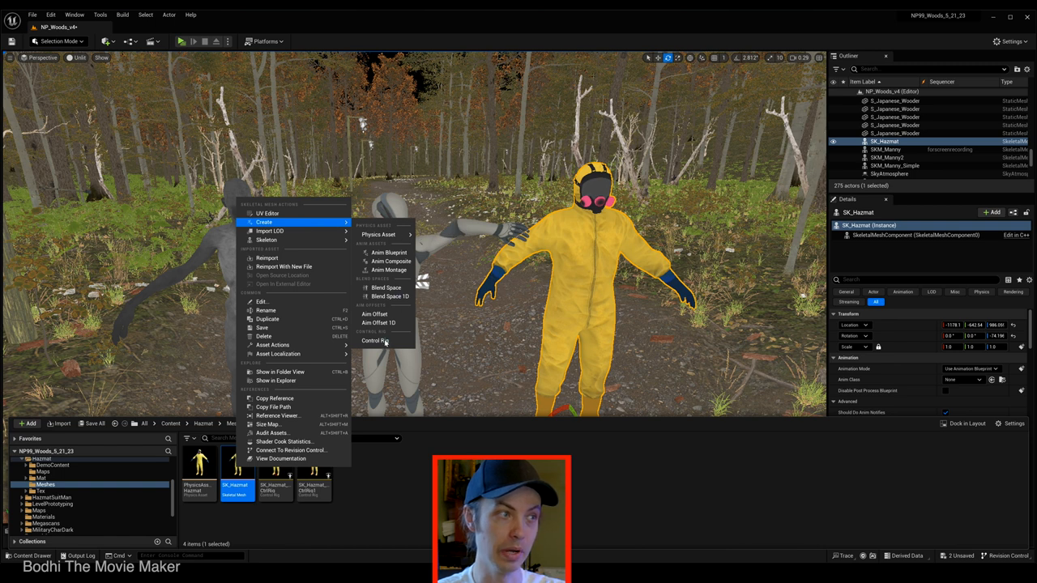
left_click(376, 340)
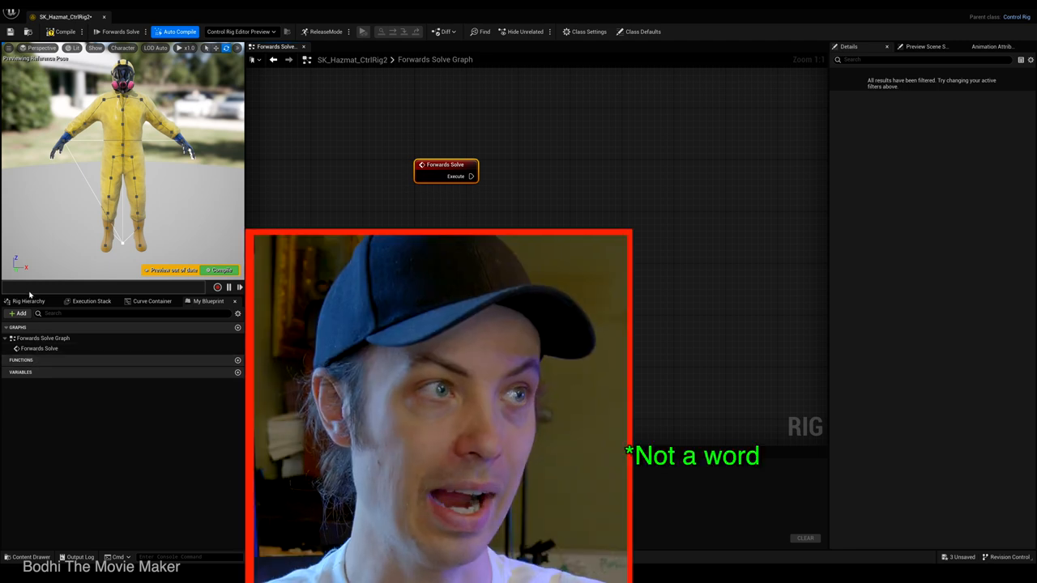
Step: Show the skeleton bones and multi-select the pelvis, both arm chains and the neck bone
left_click(29, 299)
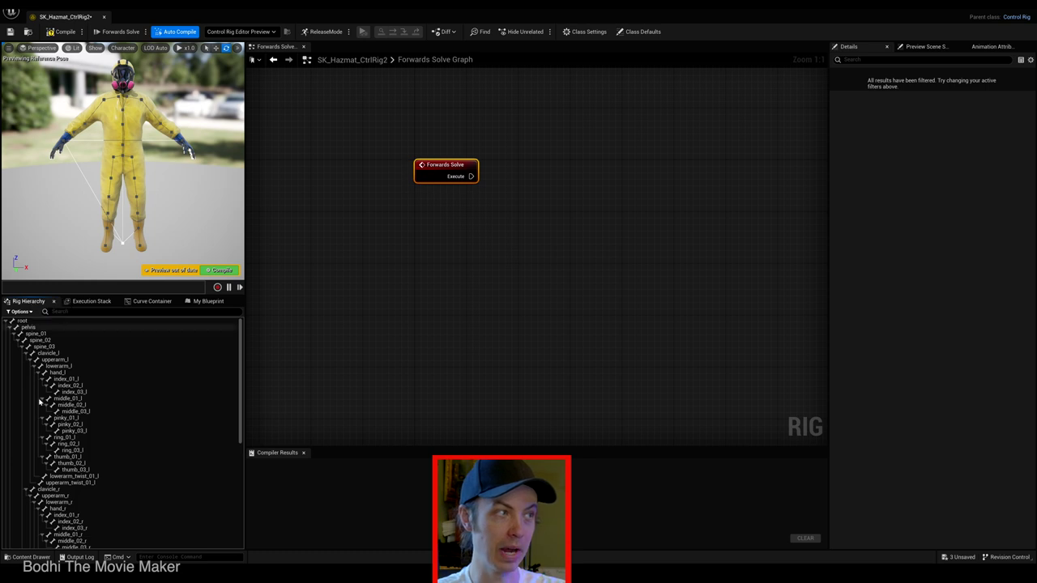
scroll("down", 3)
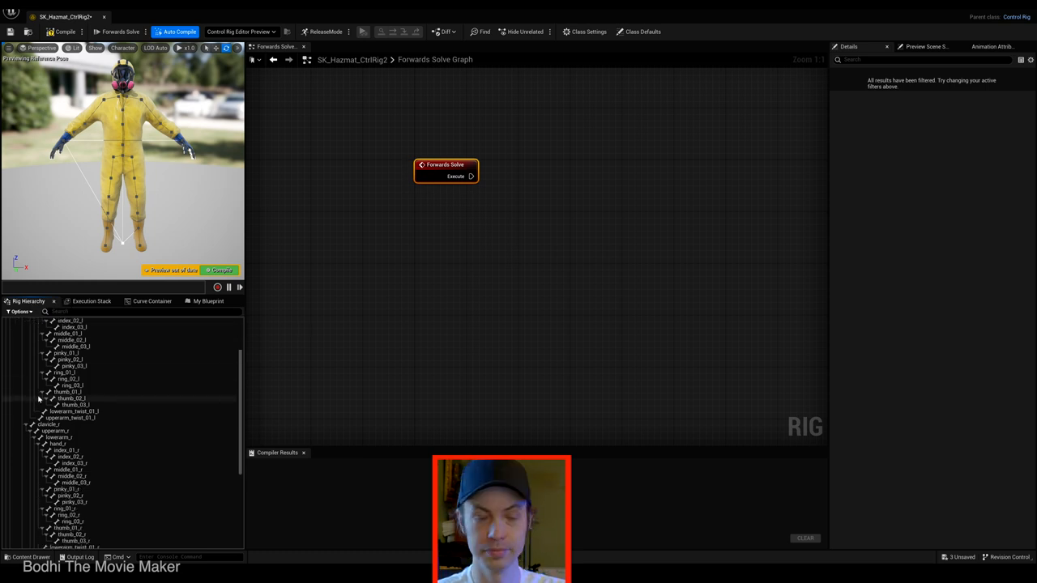
scroll("up", 3)
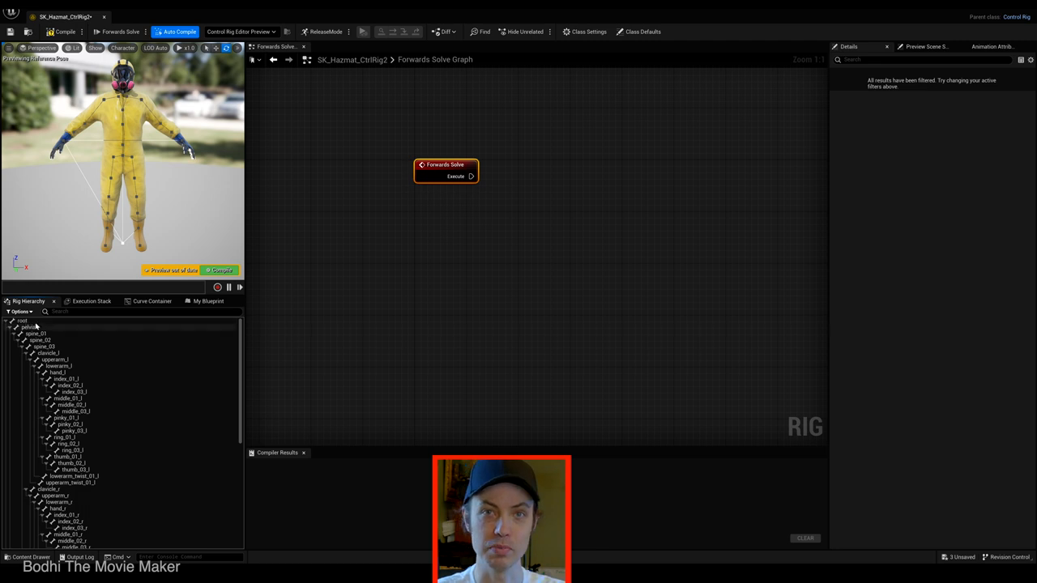
left_click(29, 327)
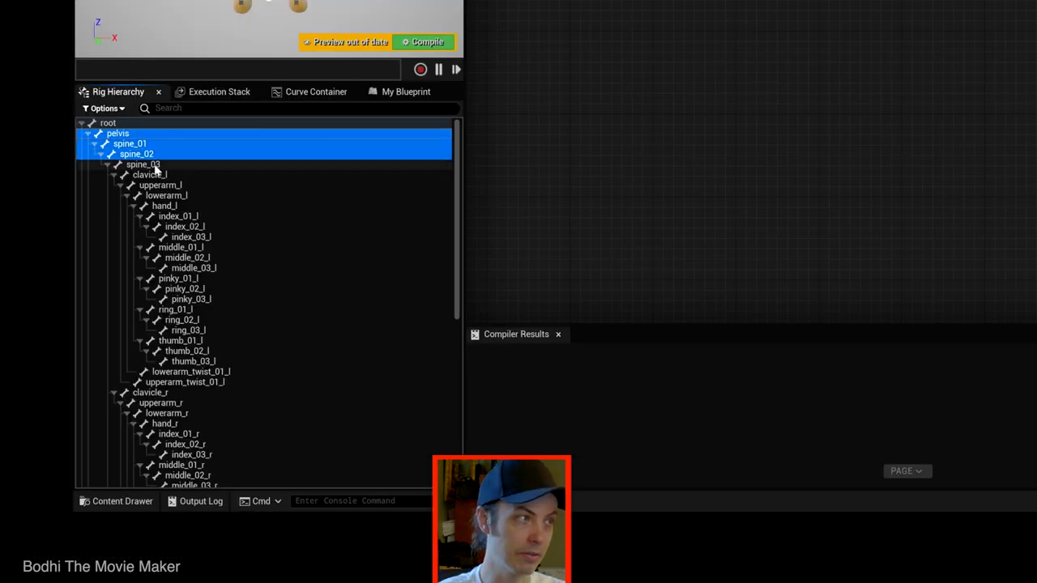
left_click(165, 204)
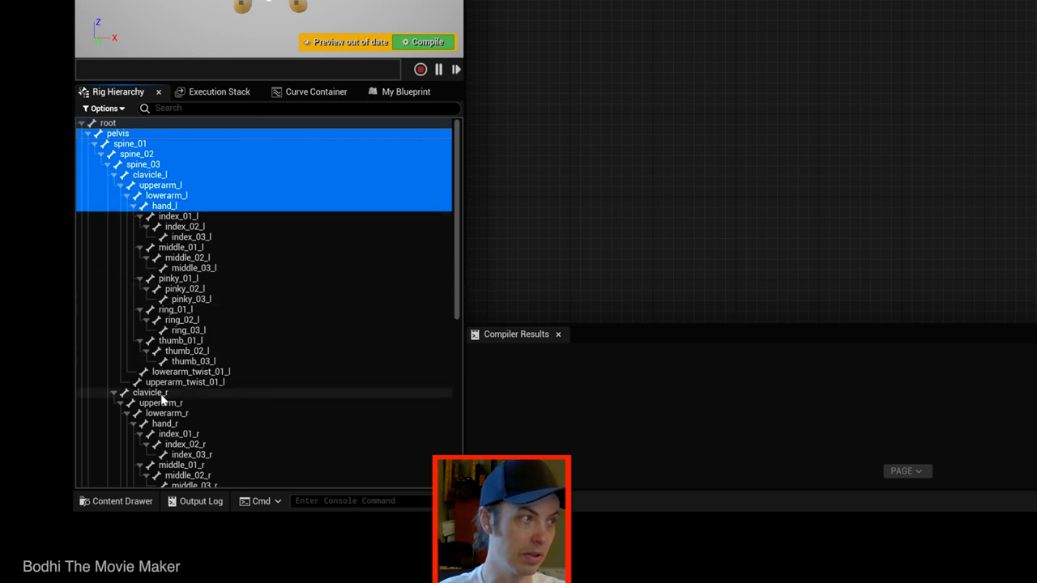
left_click(149, 394)
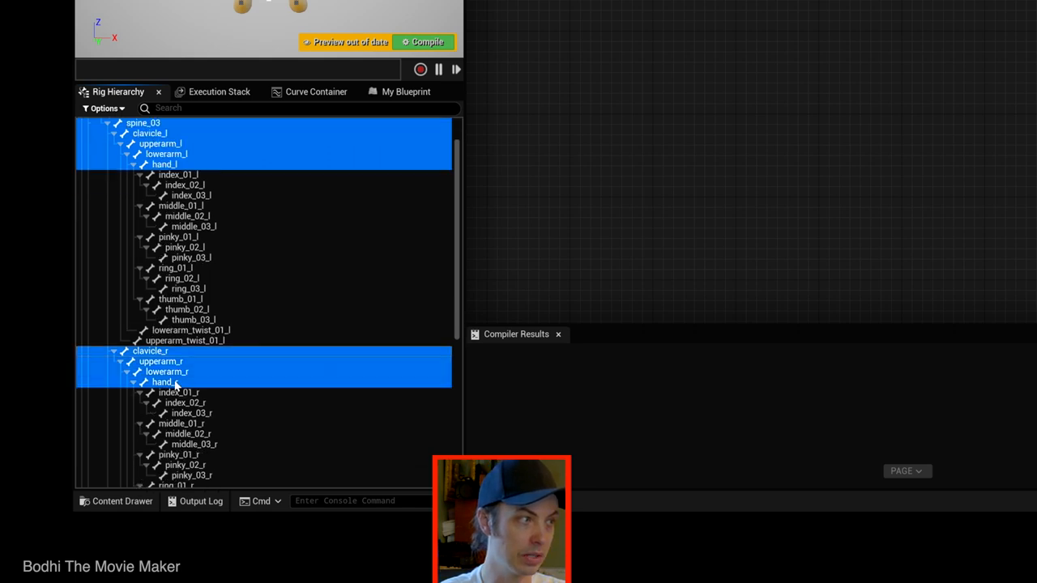
scroll("down", 3)
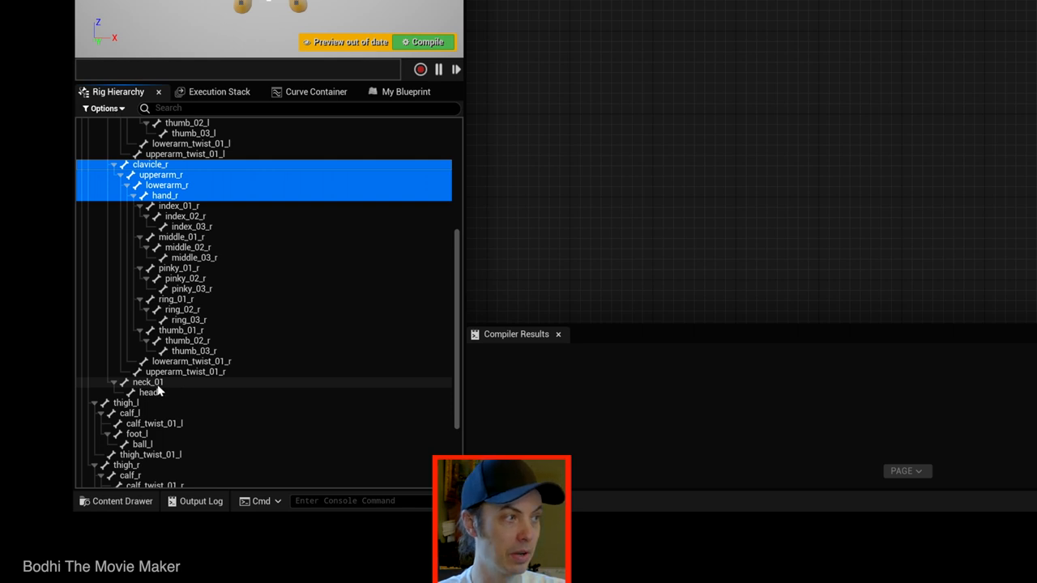
left_click(147, 382)
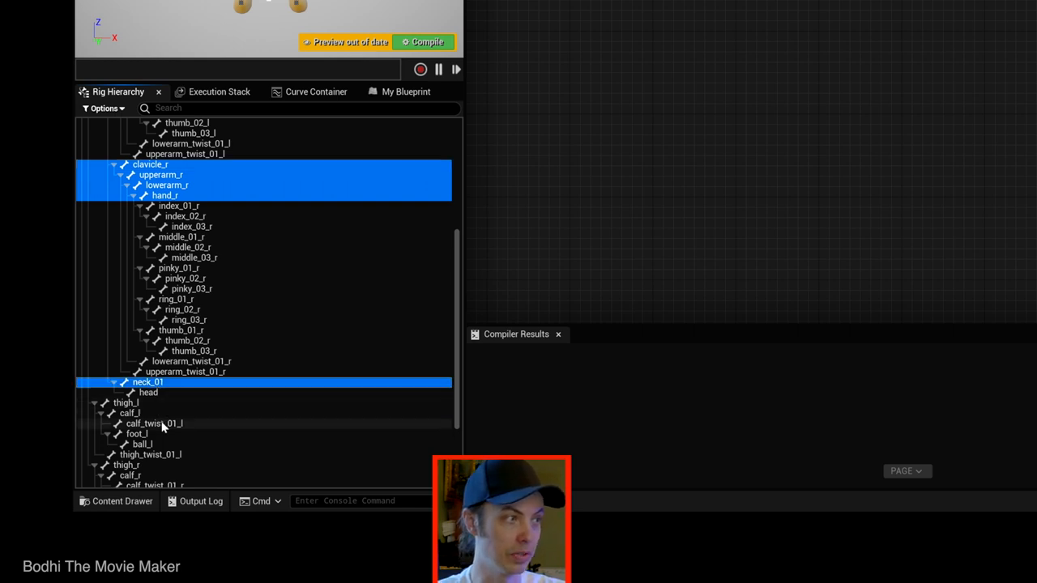
Step: Extend the selection with the head, both leg chains and the foot and ball bones
scroll("down", 3)
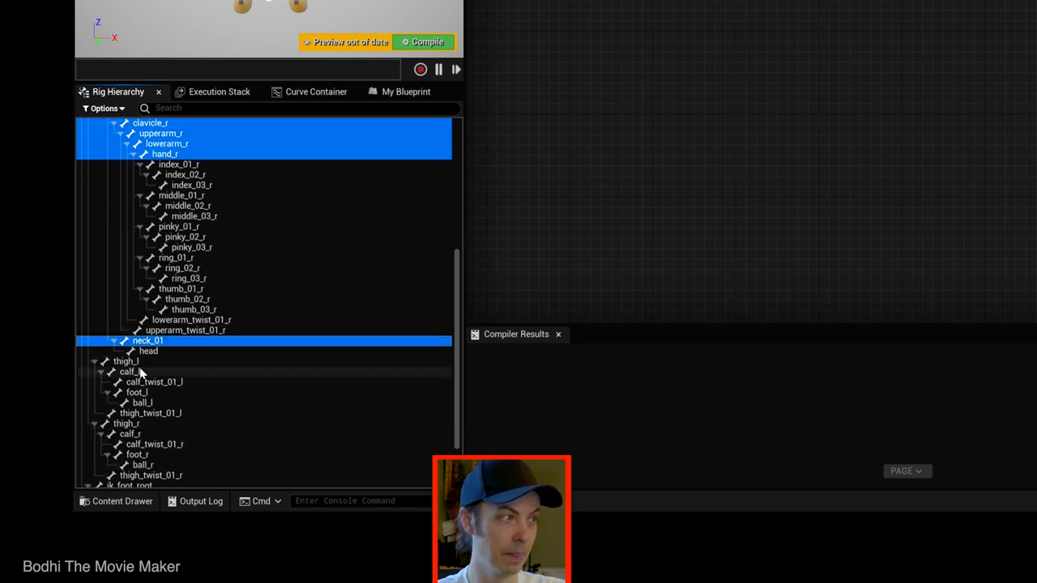
left_click(127, 361)
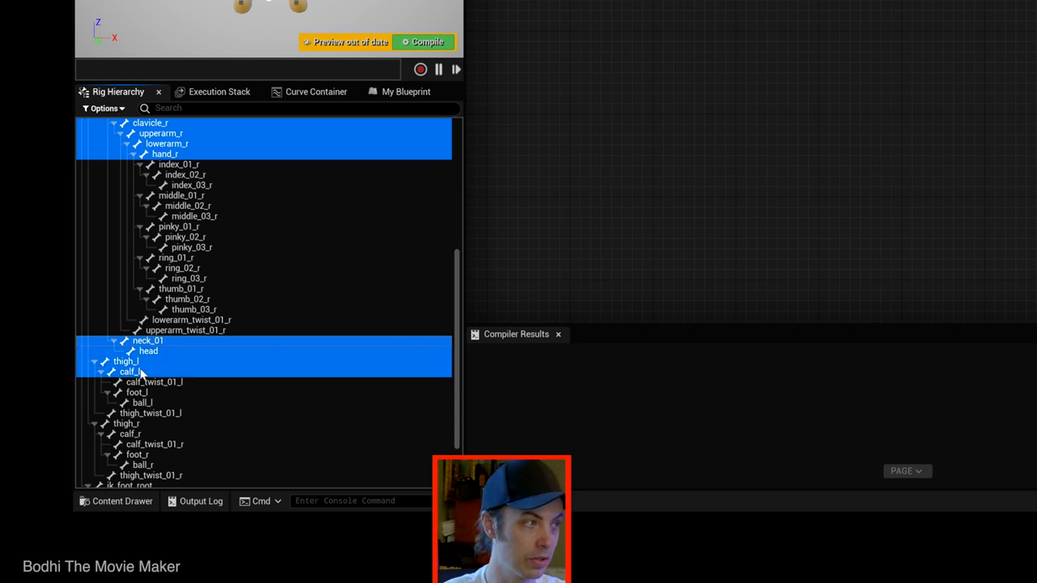
mouse_move(149, 396)
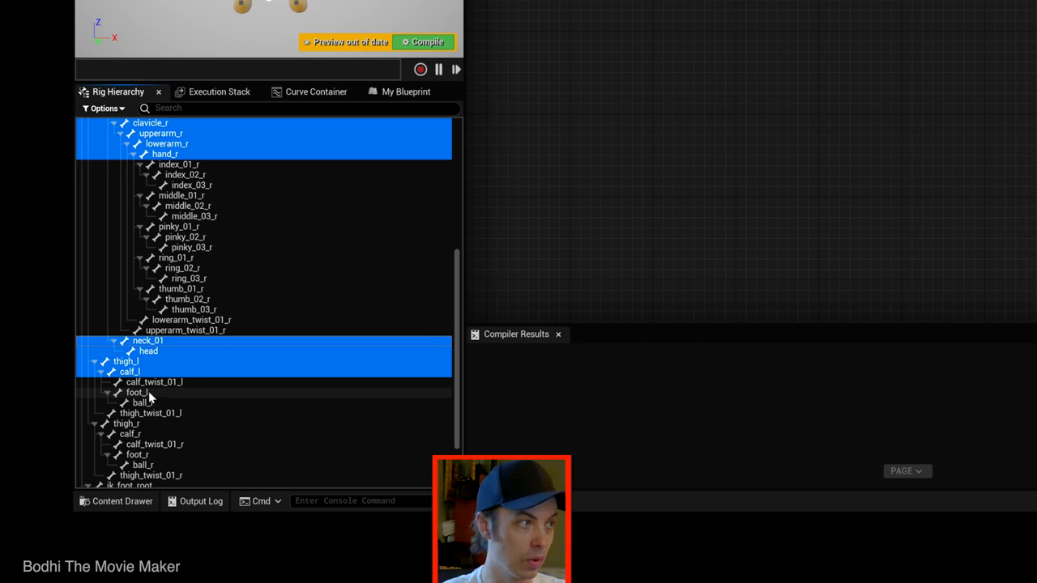
left_click(136, 394)
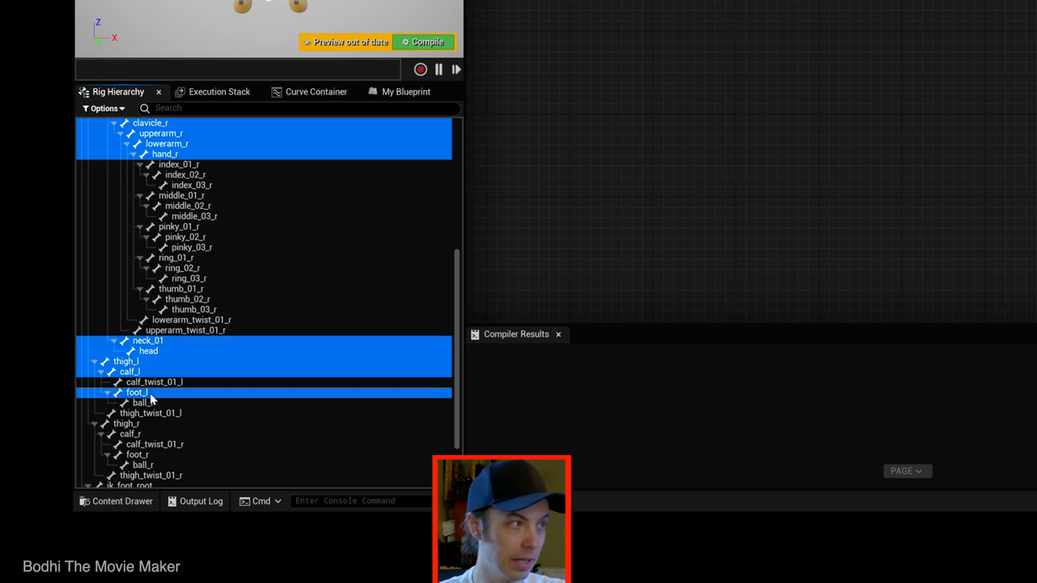
scroll("down", 3)
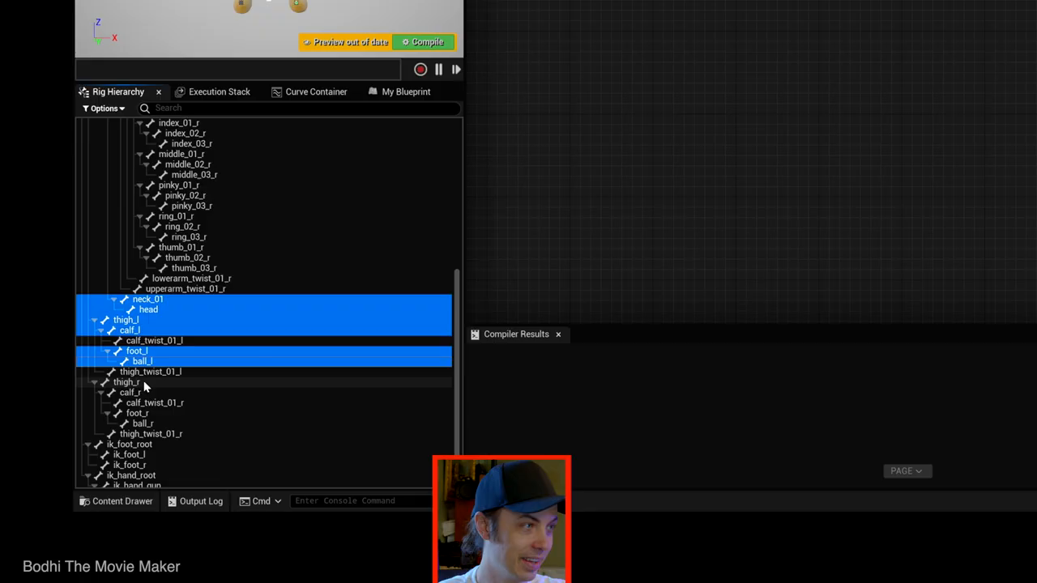
left_click(126, 383)
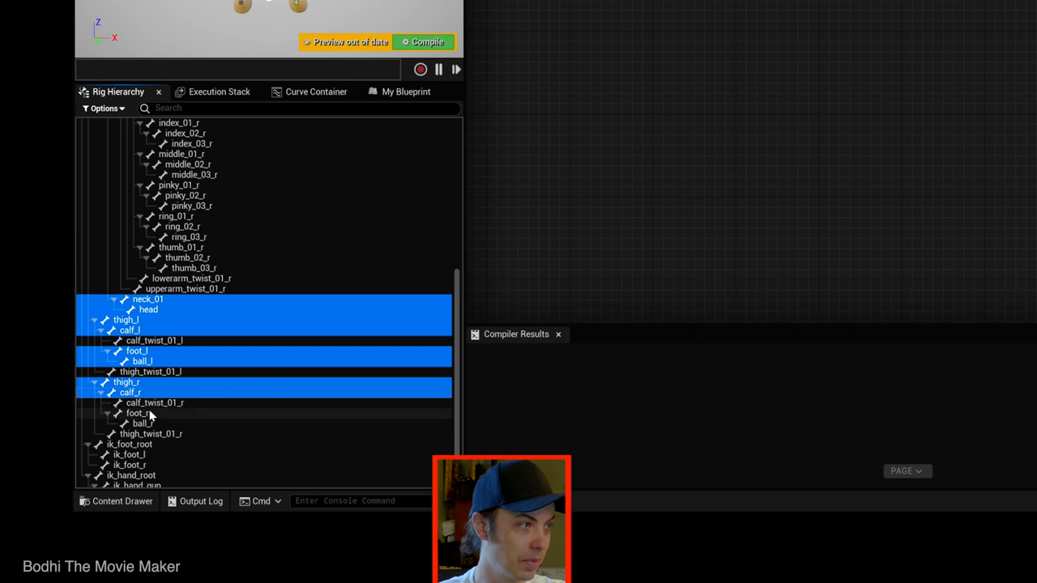
scroll("down", 3)
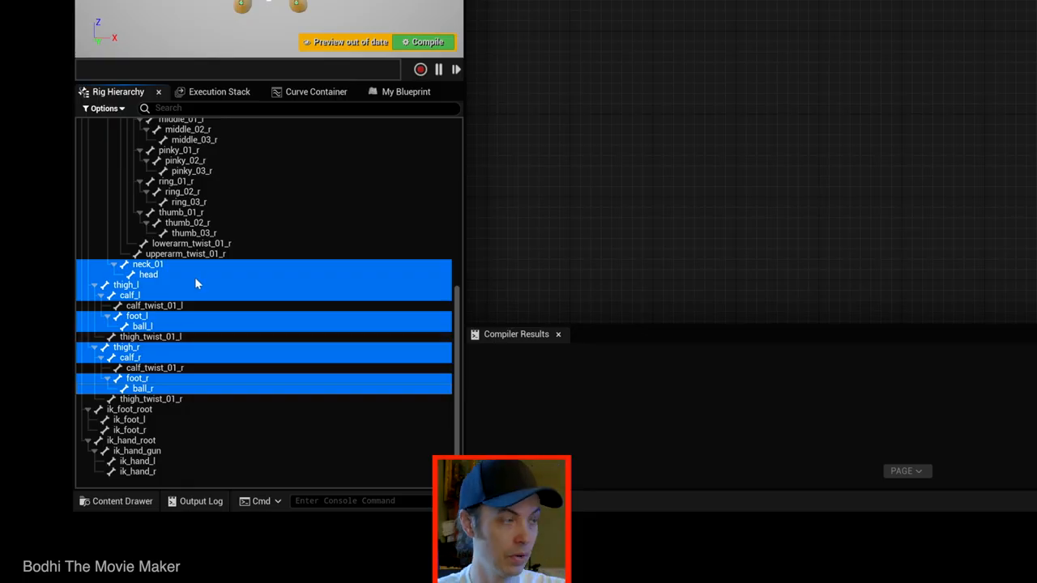
Step: Add Controls For Selected to the chosen bones and expand the new clavicle and upper-arm controls
right_click(194, 283)
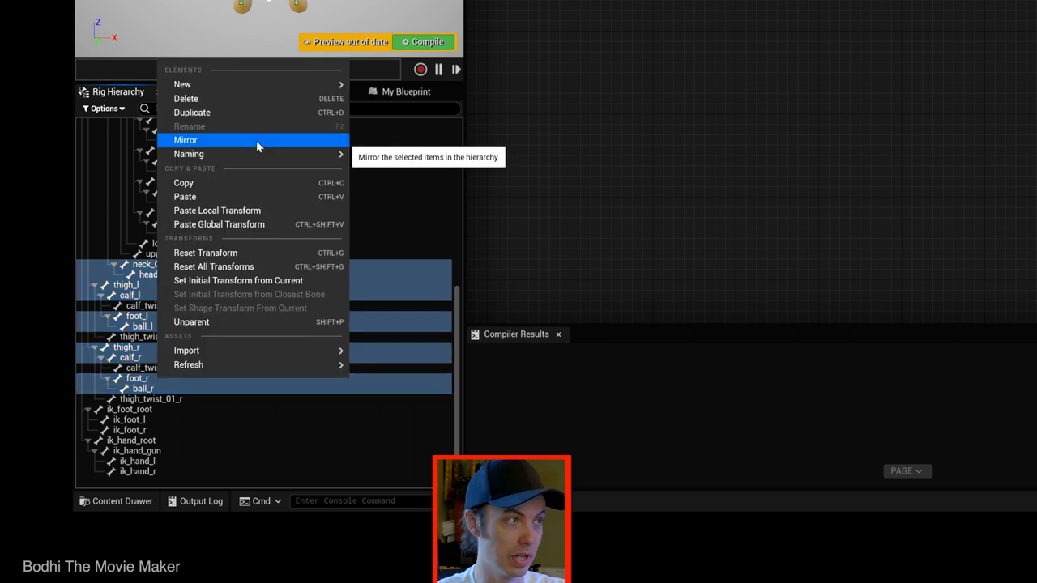
mouse_move(182, 84)
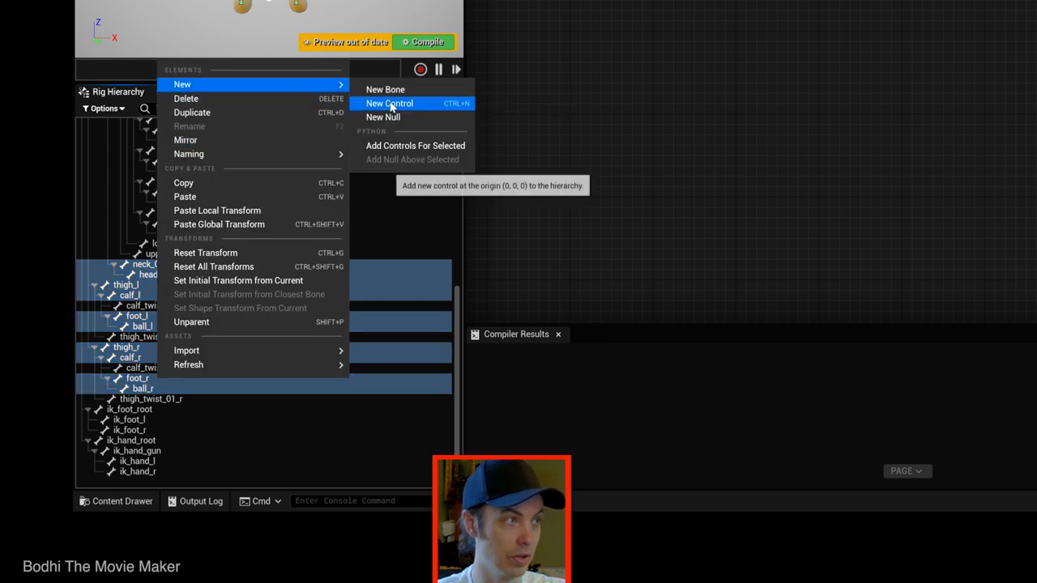
left_click(389, 103)
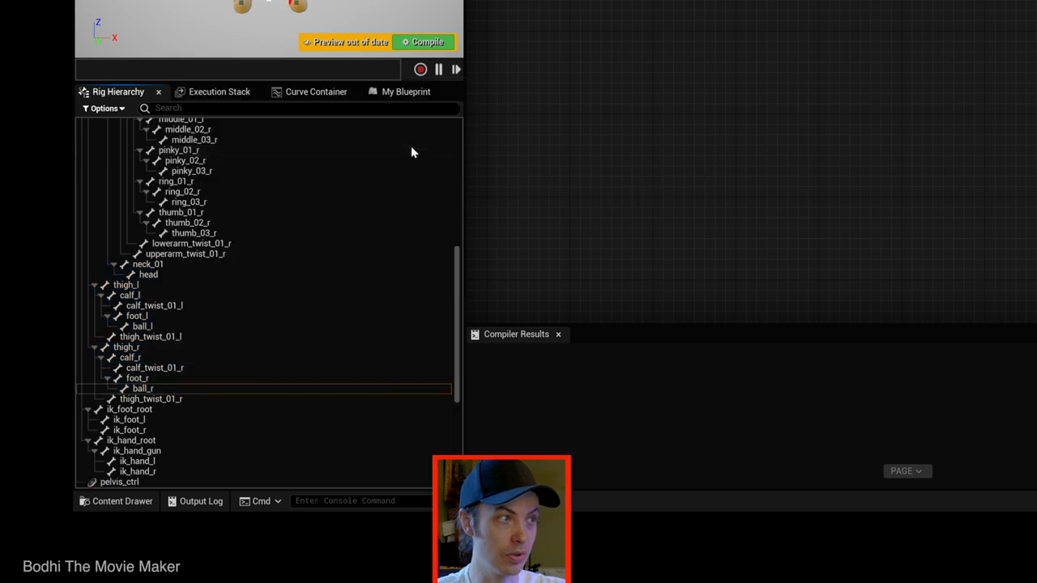
scroll("down", 3)
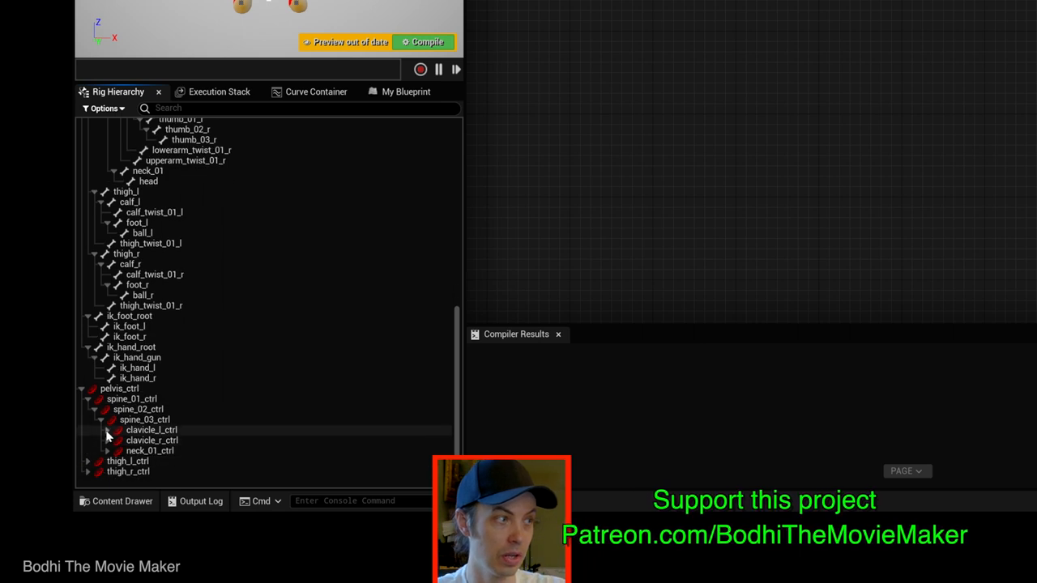
left_click(107, 430)
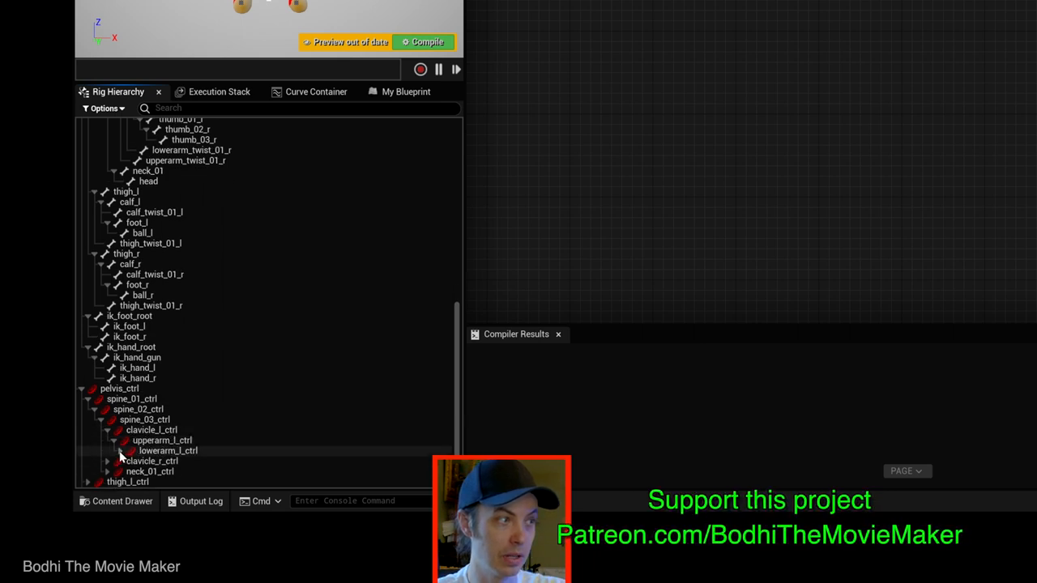
left_click(125, 451)
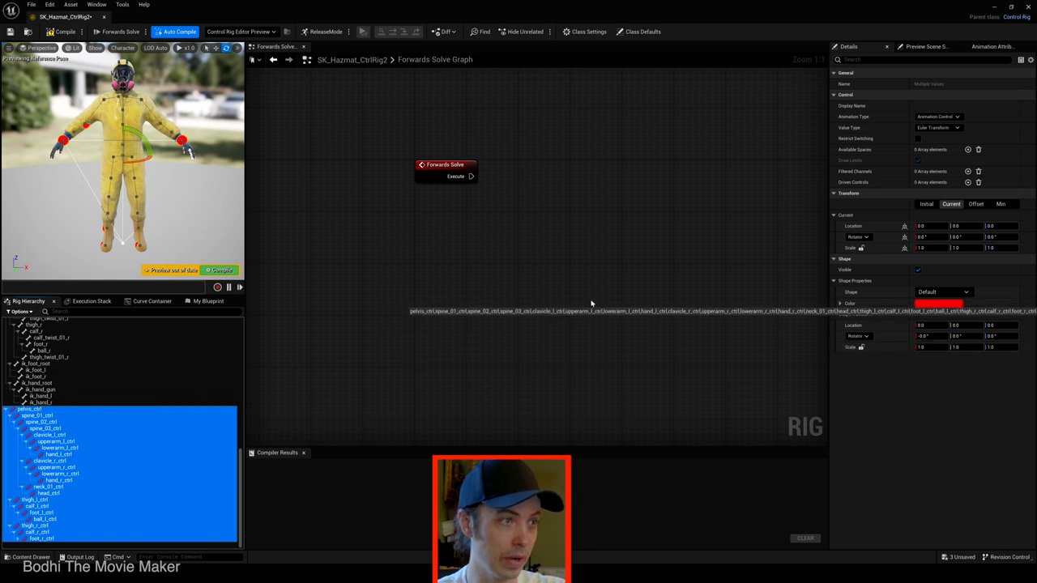
Step: Create item arrays of the selected controls and of the selected bones in the Forwards Solve graph
right_click(591, 304)
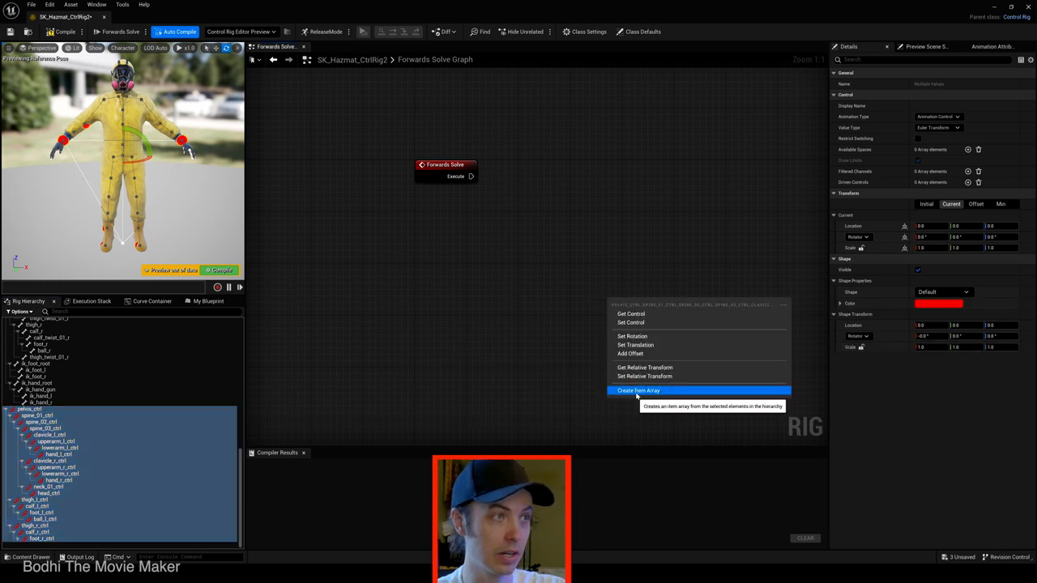
left_click(638, 390)
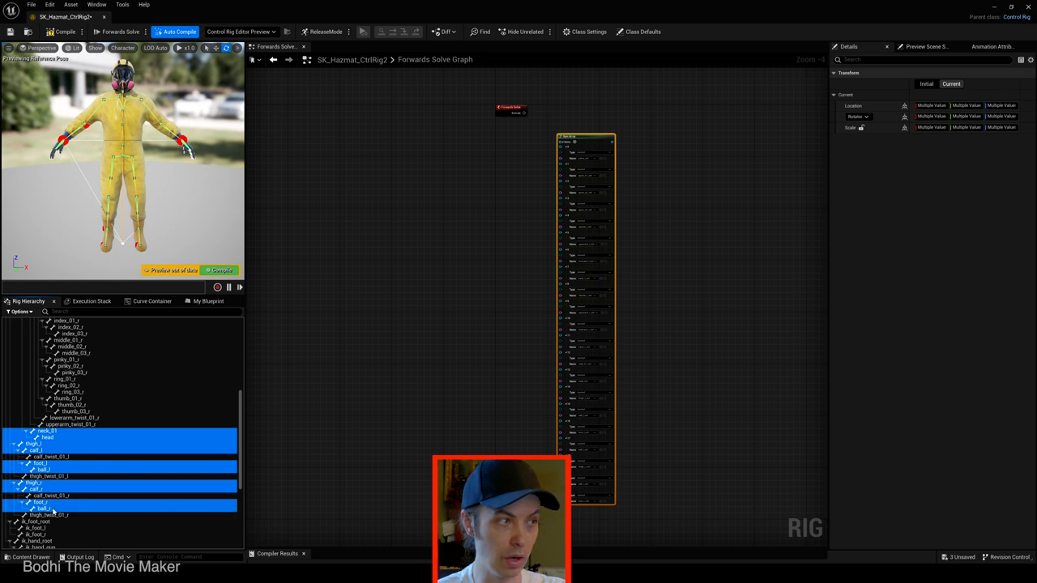
right_click(368, 424)
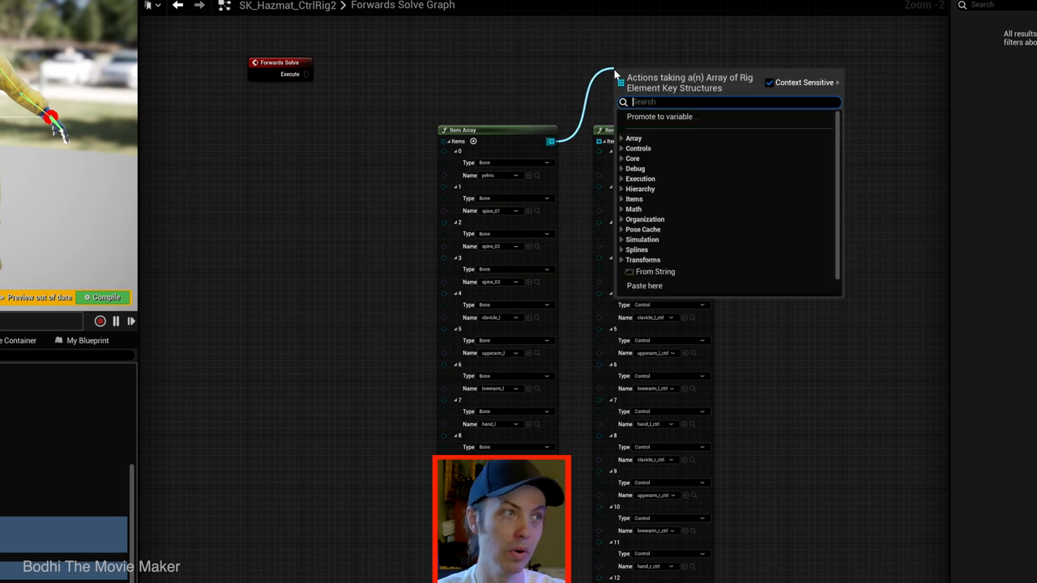
Step: Add a For Each loop over the bone array and arrange it above the two arrays
type("for ea")
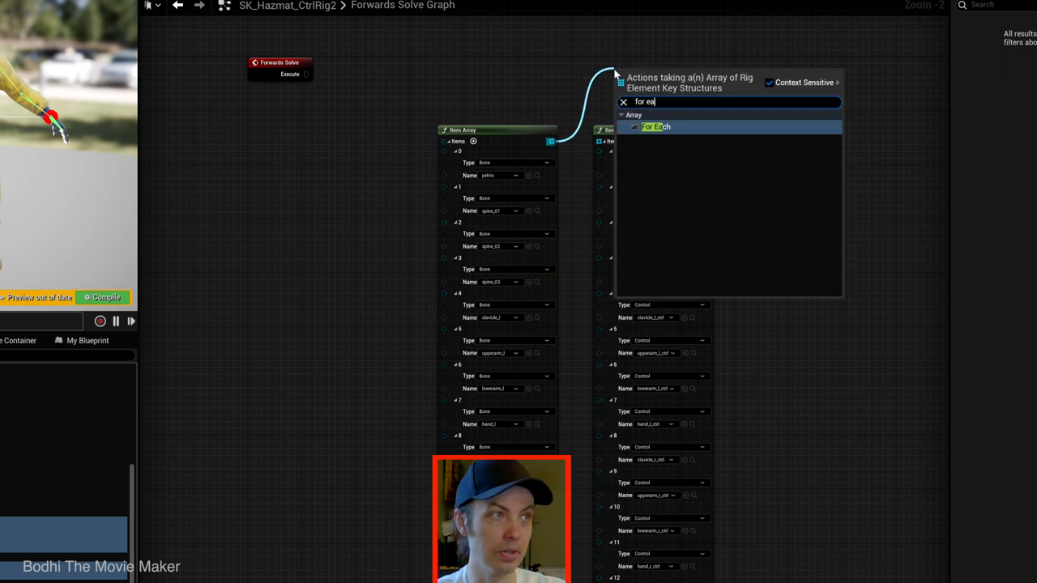
left_click(654, 126)
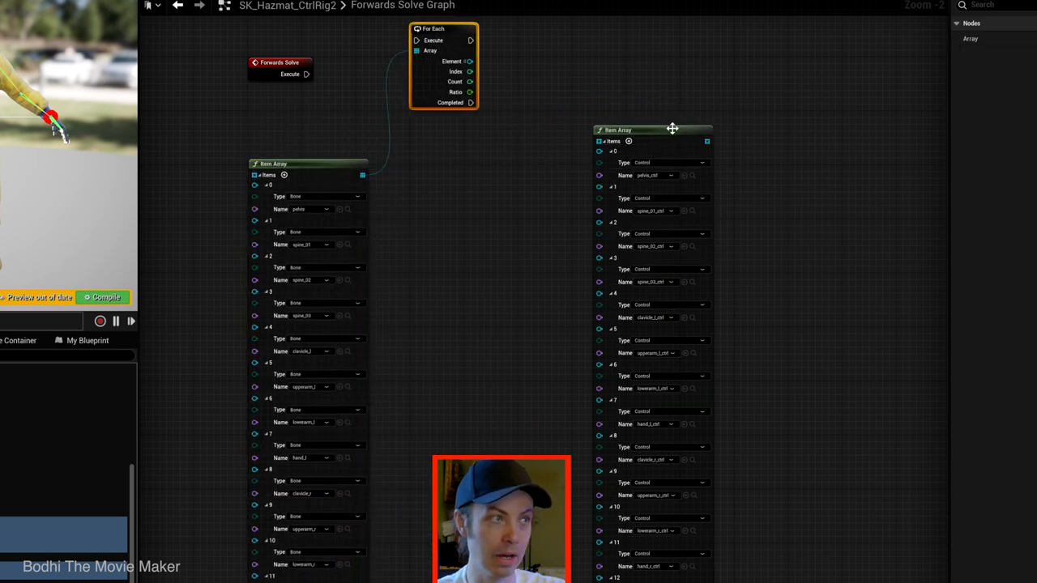
left_click_drag(651, 130, 502, 156)
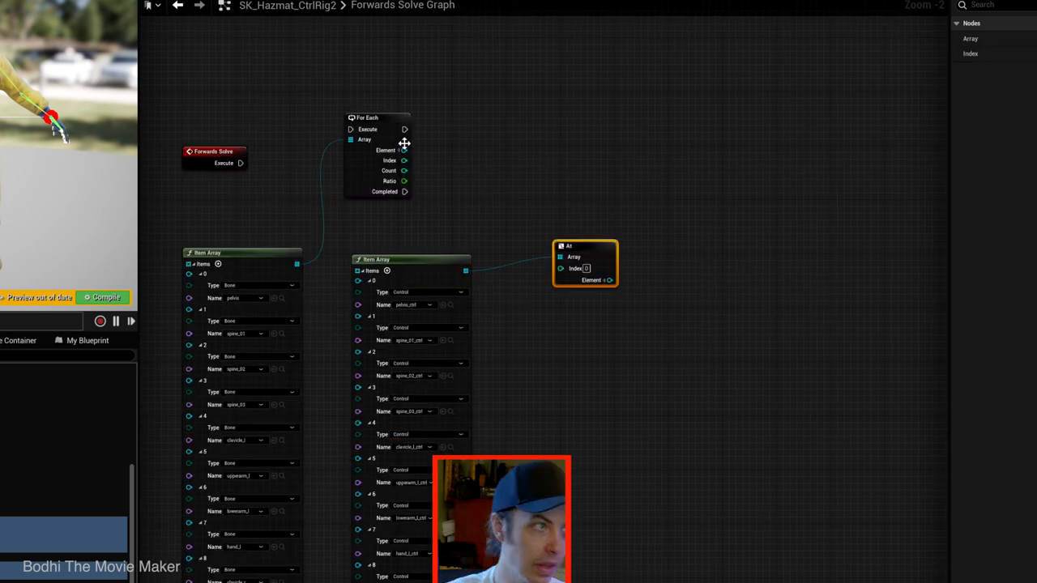
left_click_drag(405, 149, 599, 146)
type("set tra")
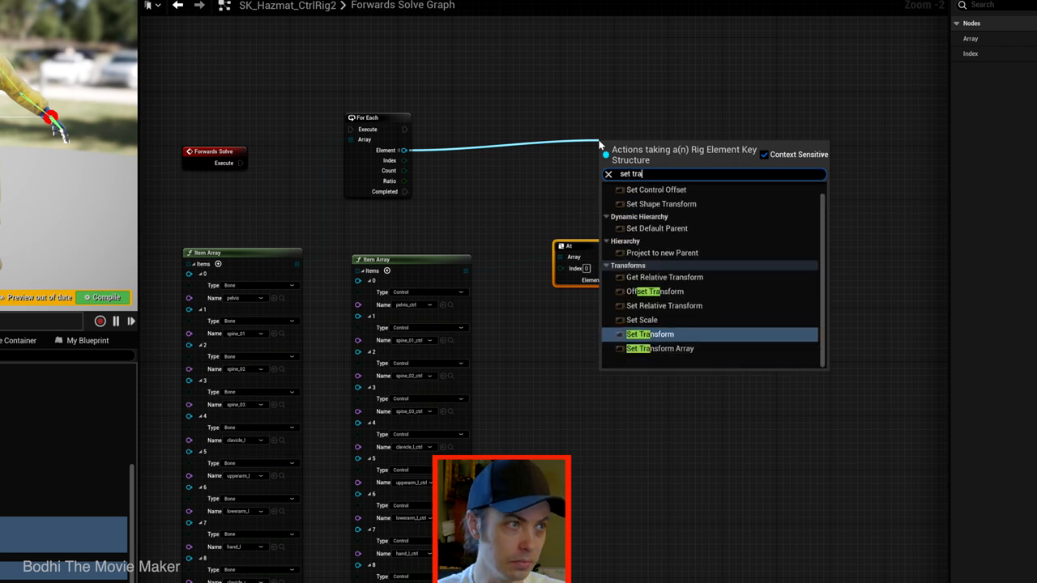
Step: Add Set Transform on the element and Get Transform on the control found by At with the loop index
type("s")
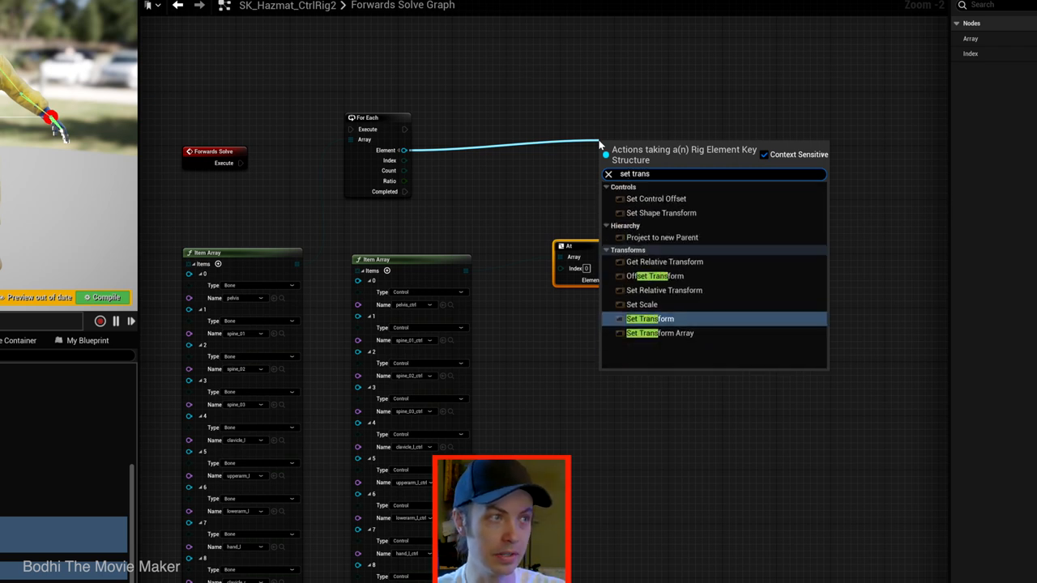
left_click(648, 317)
type("get ")
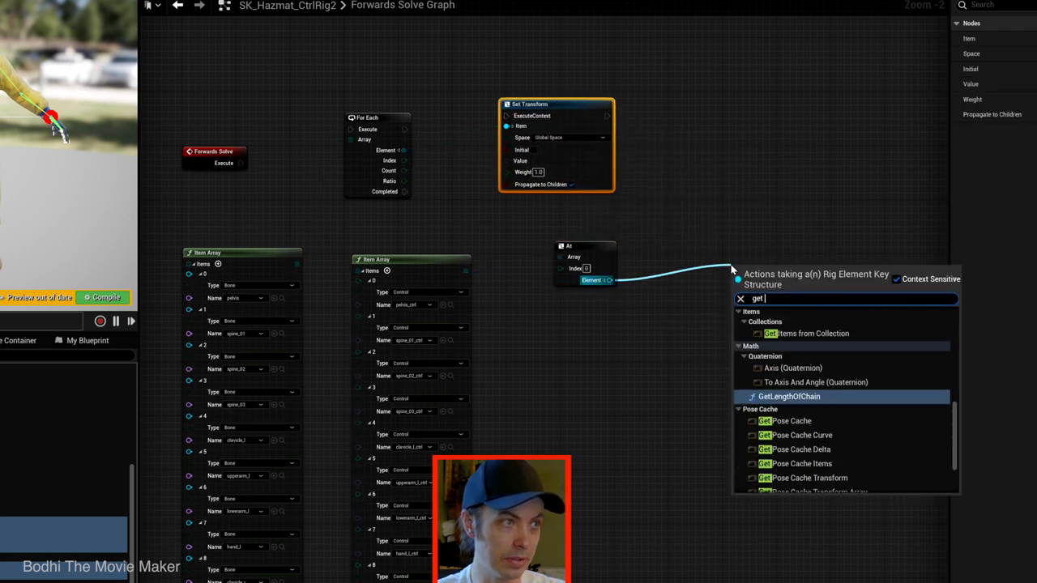
type("trans")
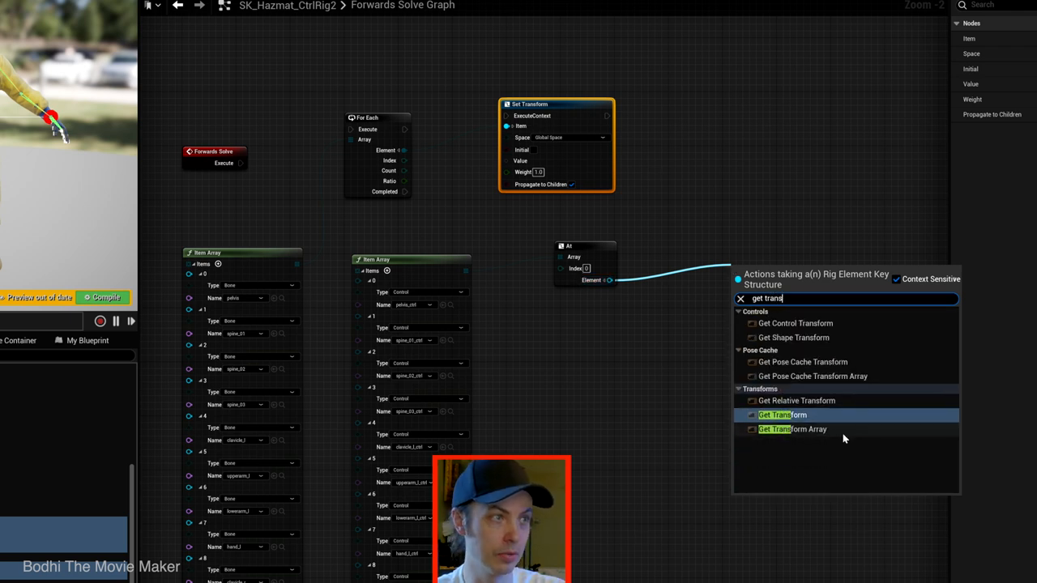
left_click(780, 414)
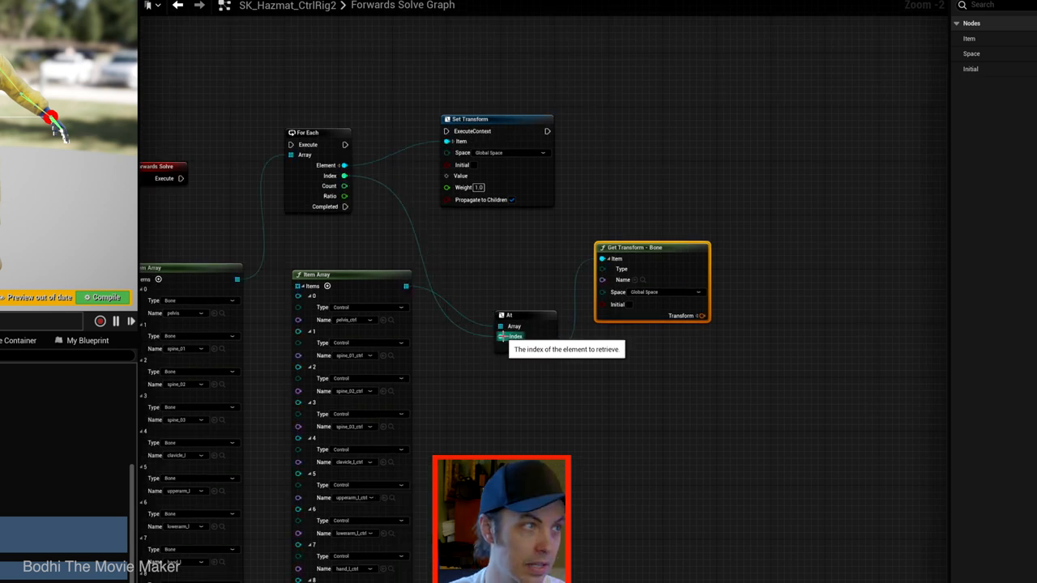
left_click(502, 300)
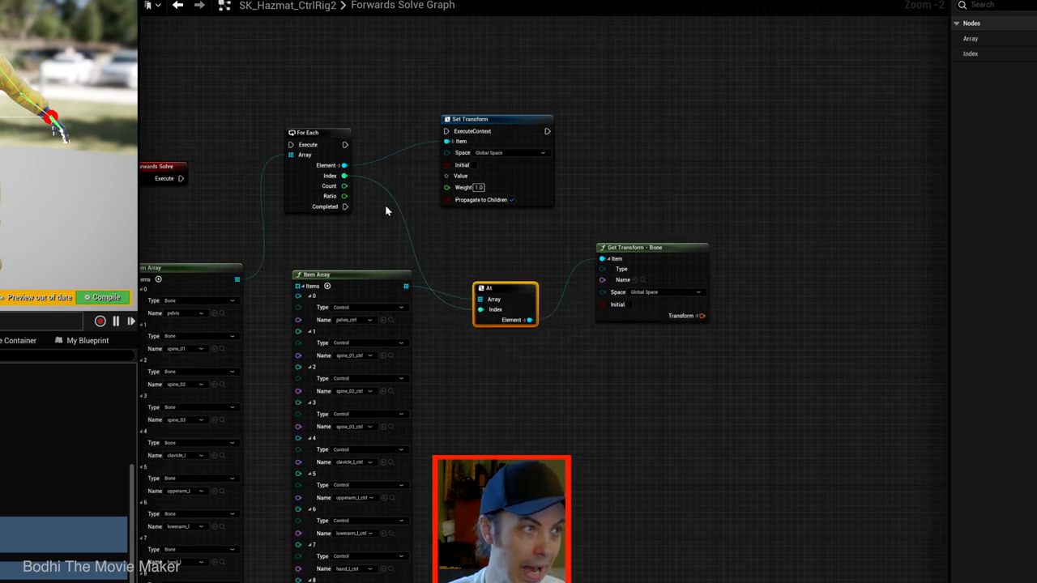
mouse_move(554, 127)
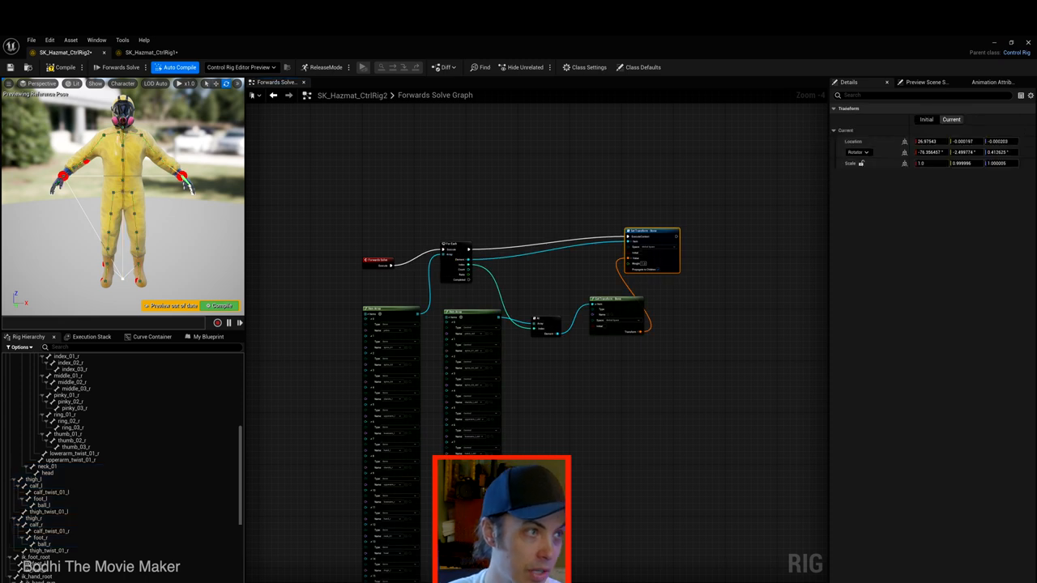
left_click(58, 489)
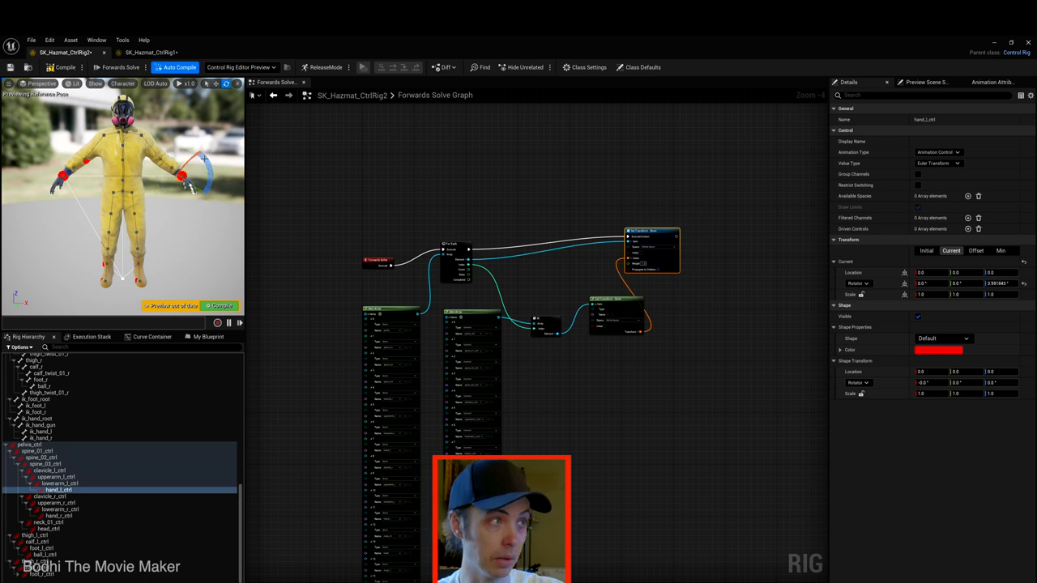
left_click(58, 515)
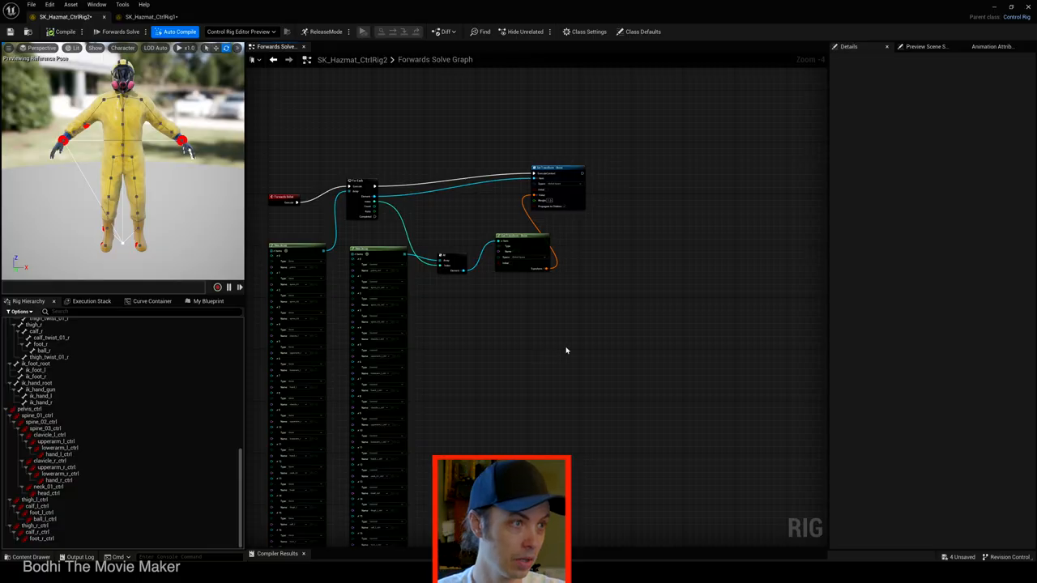
Step: Search the graph for a 'back' node, inspect a node's bone Items list and widen the character preview
right_click(567, 350)
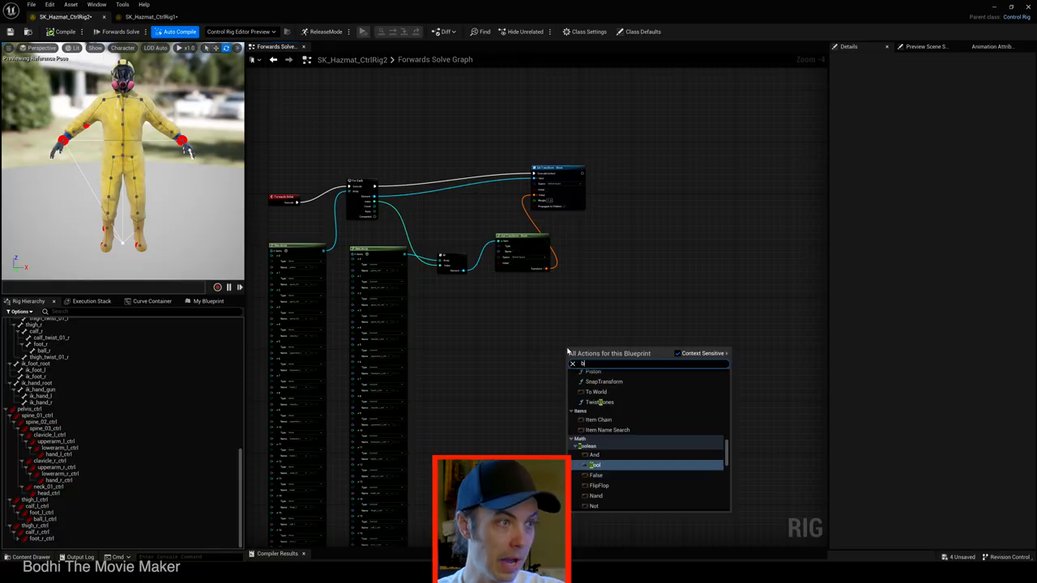
type("back")
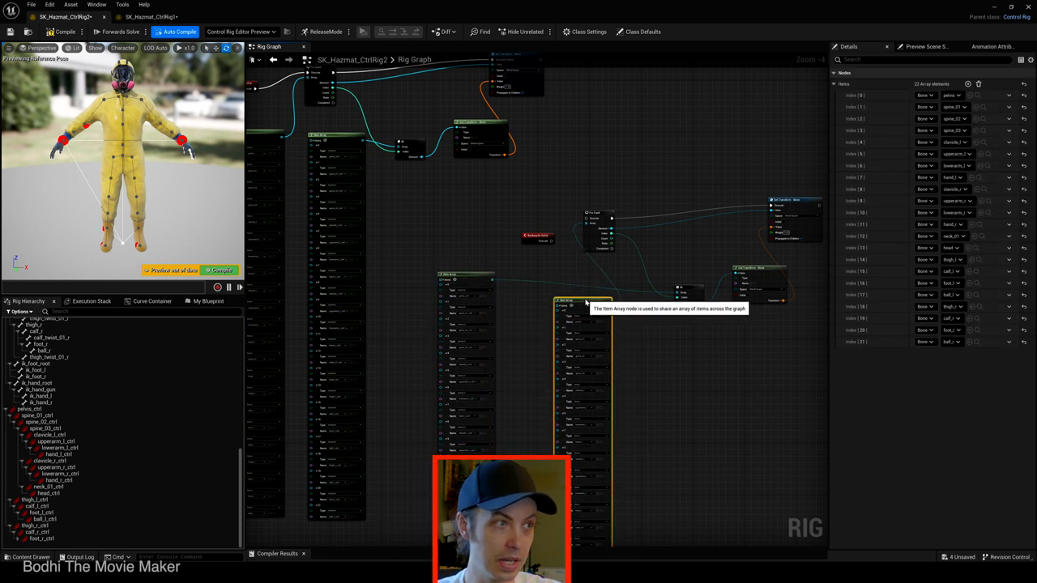
mouse_move(584, 301)
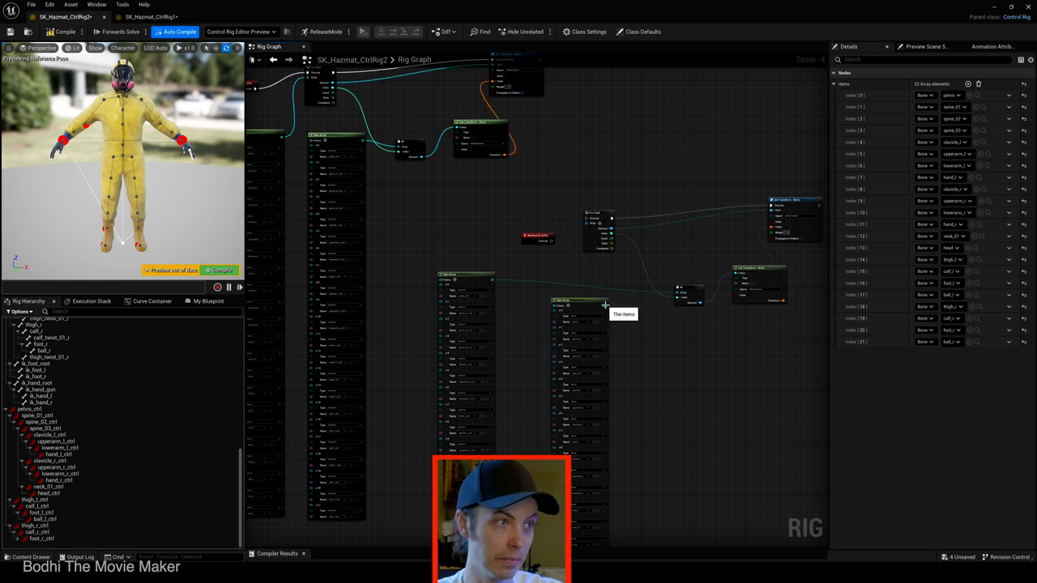
mouse_move(606, 290)
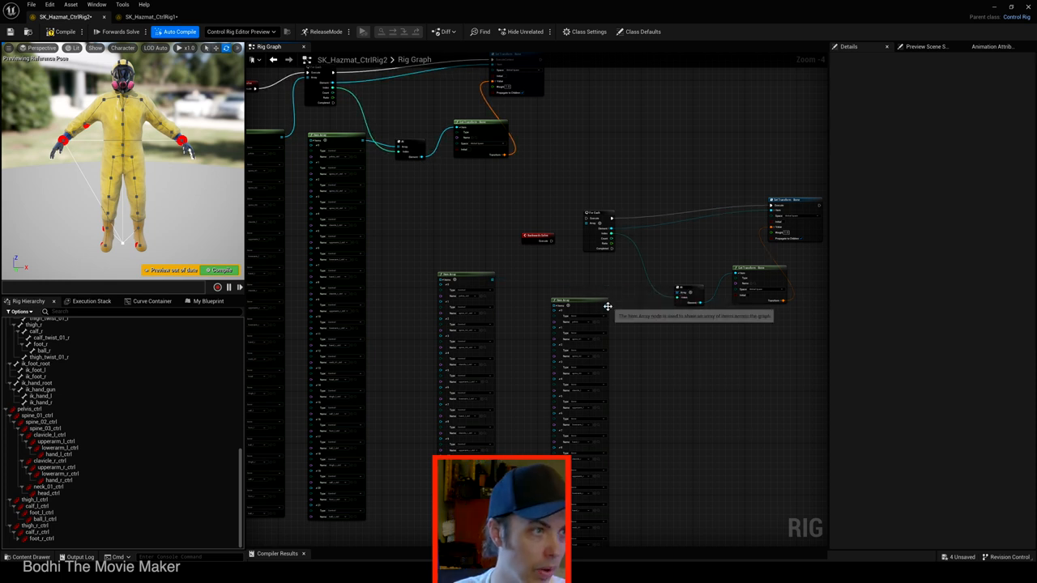
left_click(575, 294)
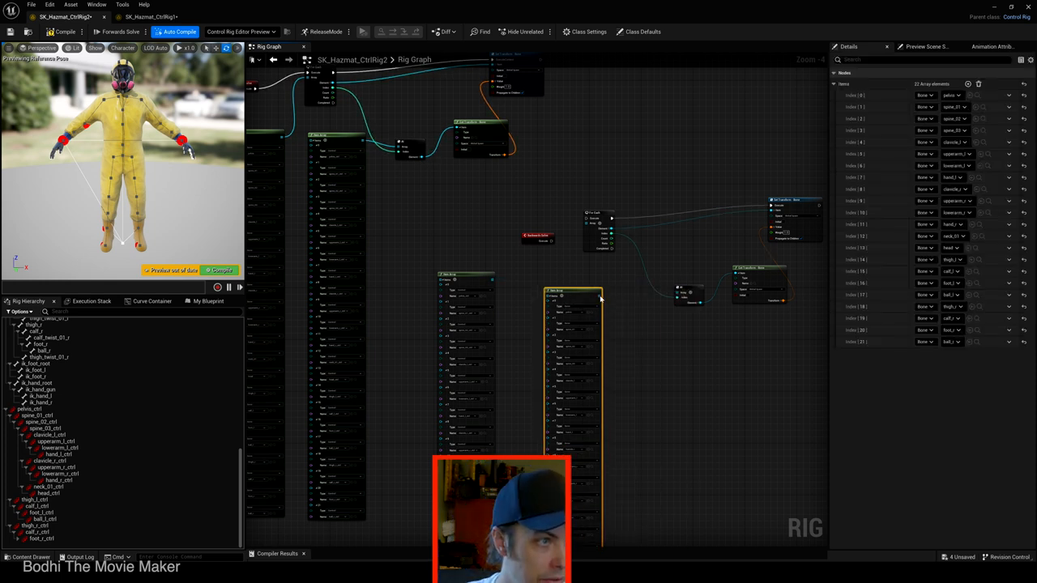
left_click_drag(602, 300, 700, 309)
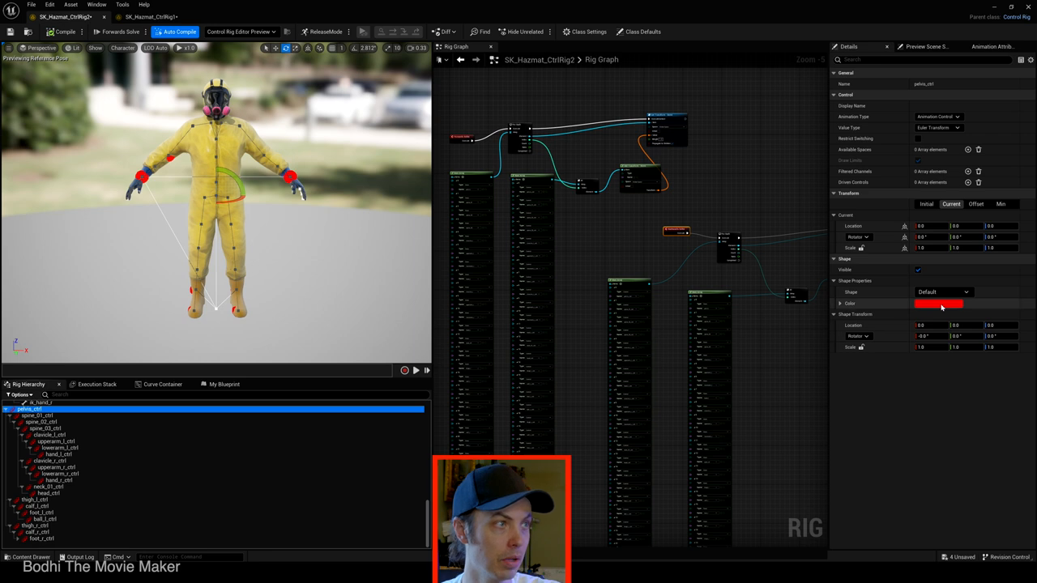
Step: Give pelvis_ctrl a Hexagon_Thick shape and the spine control an Octagon_Thick shape
left_click(943, 292)
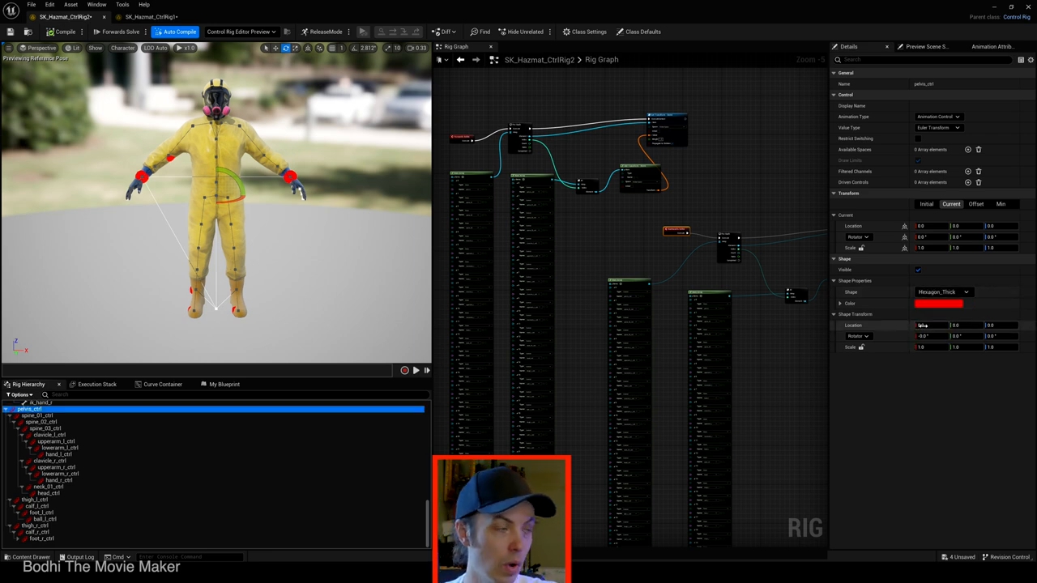
left_click(932, 347)
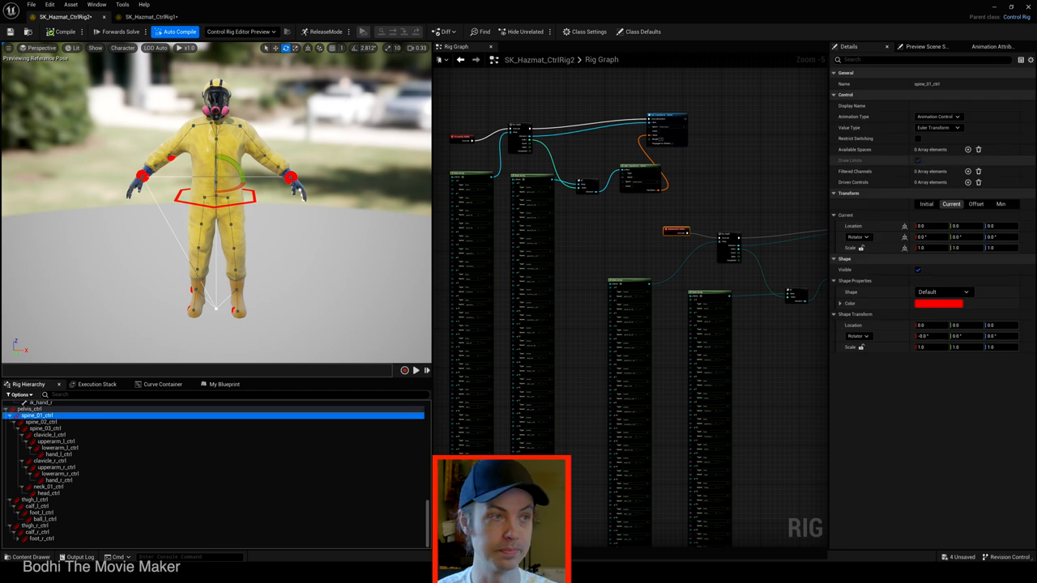
left_click(943, 292)
type("90")
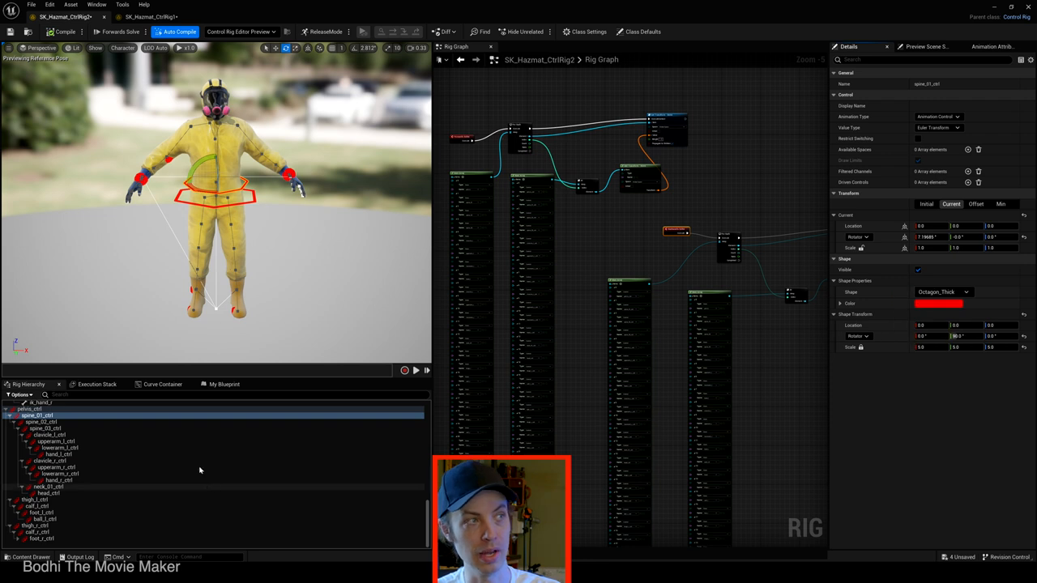
Step: Copy the spine's shape settings onto another spine control and check the clavicle and calf control shapes
right_click(939, 291)
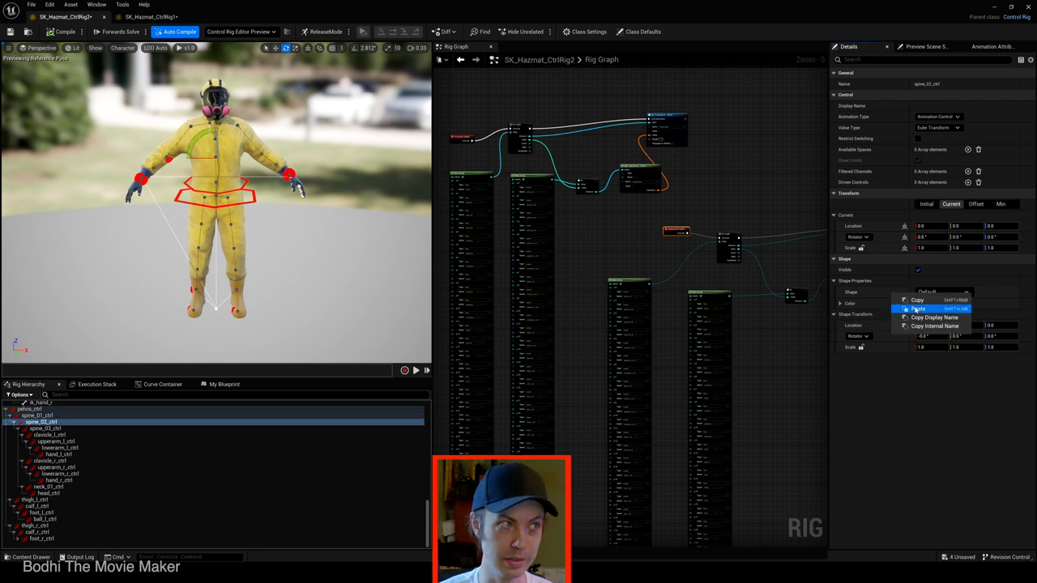
left_click(917, 308)
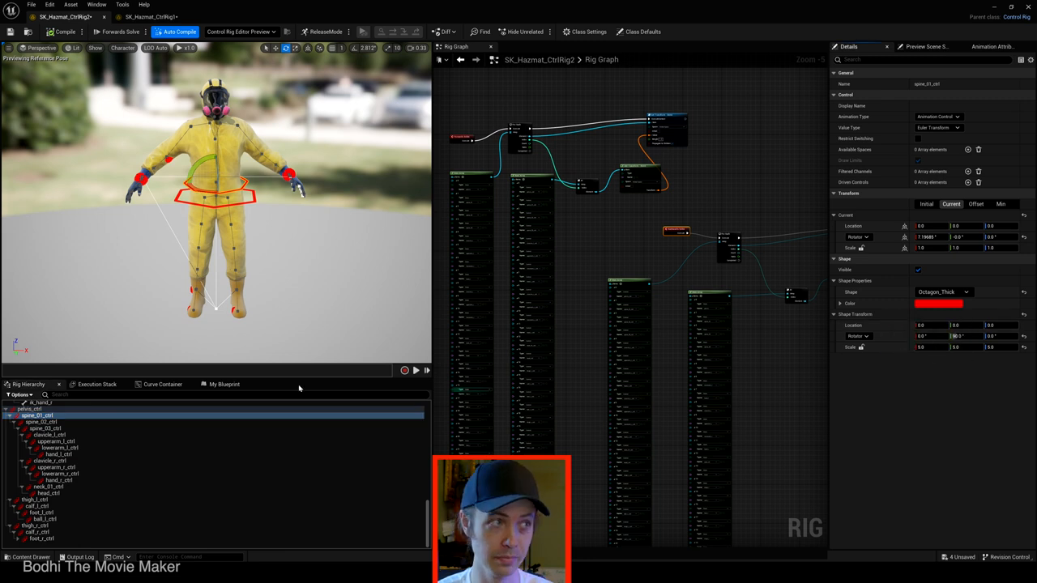
right_click(931, 335)
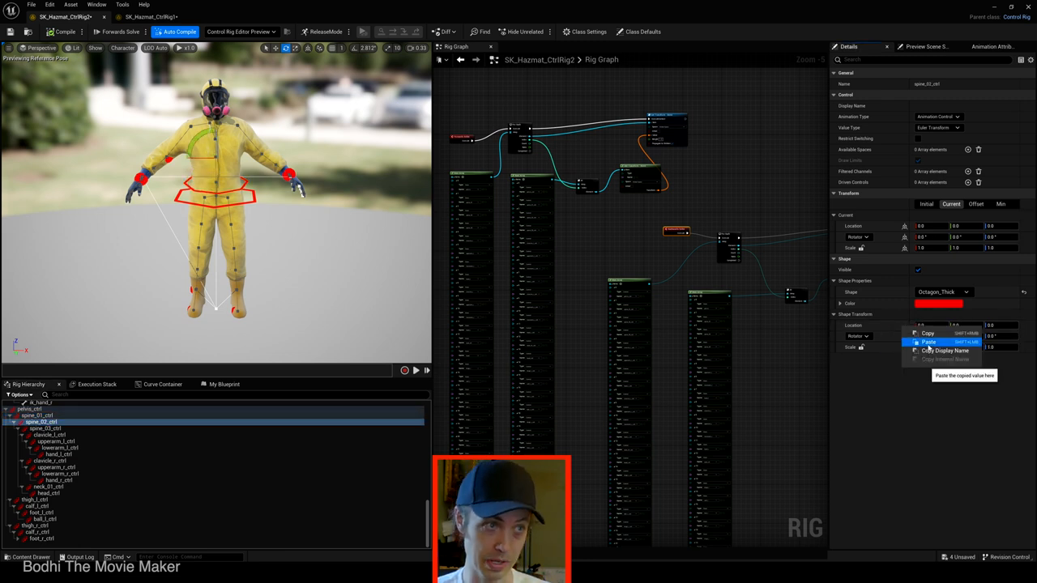
left_click(928, 340)
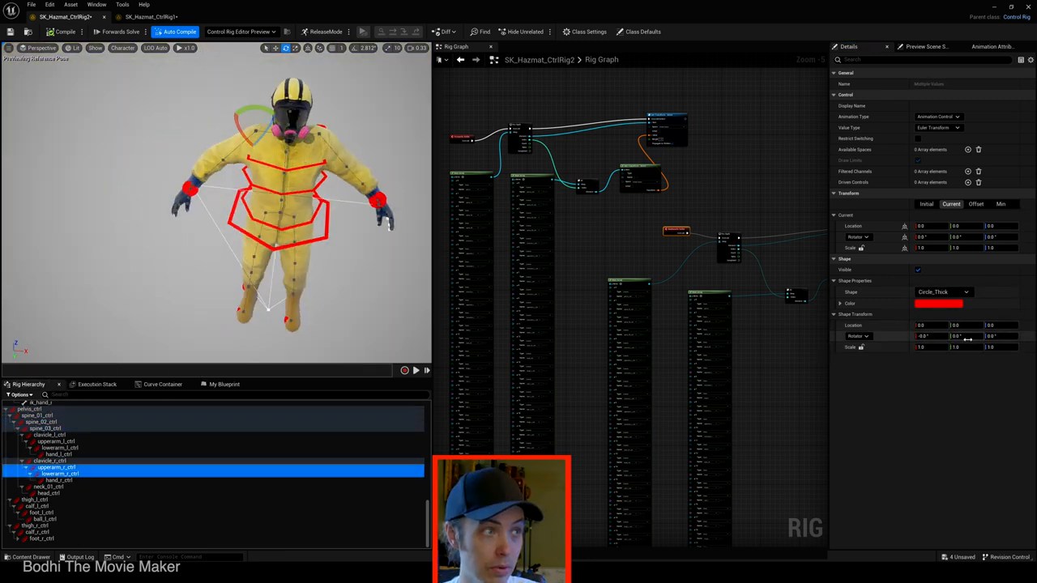
left_click(47, 434)
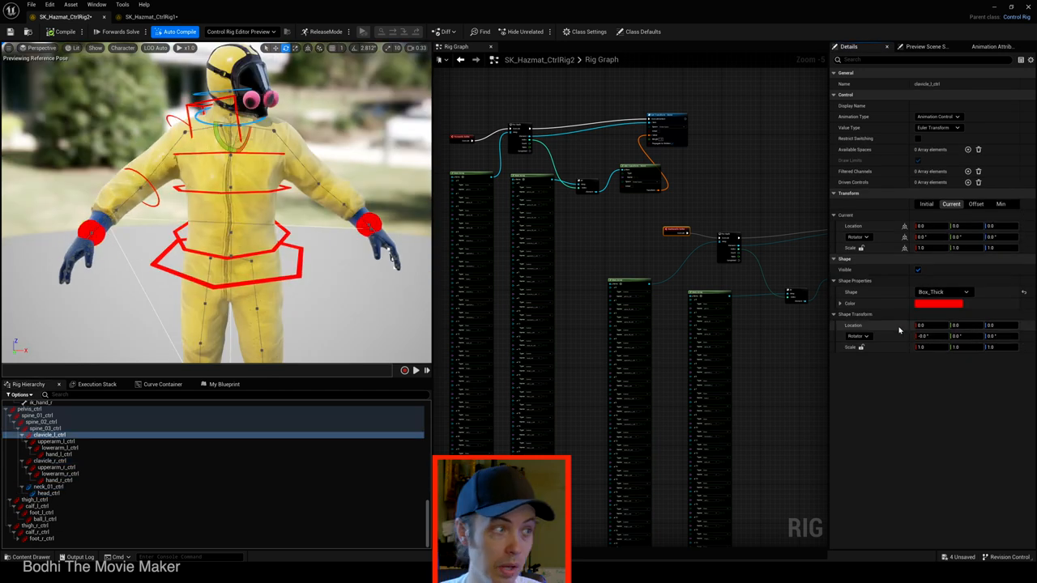
left_click(35, 505)
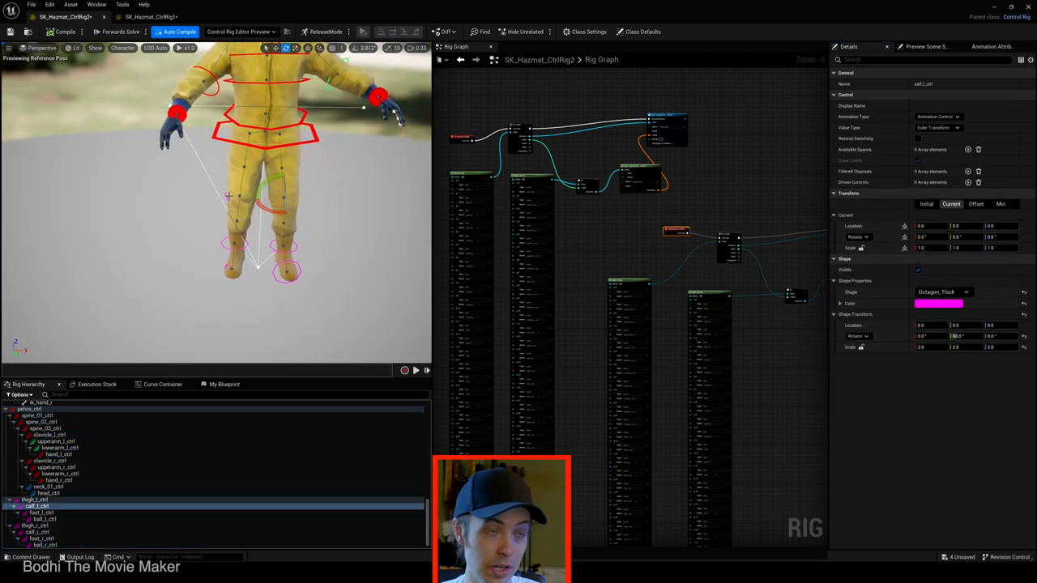
left_click(34, 499)
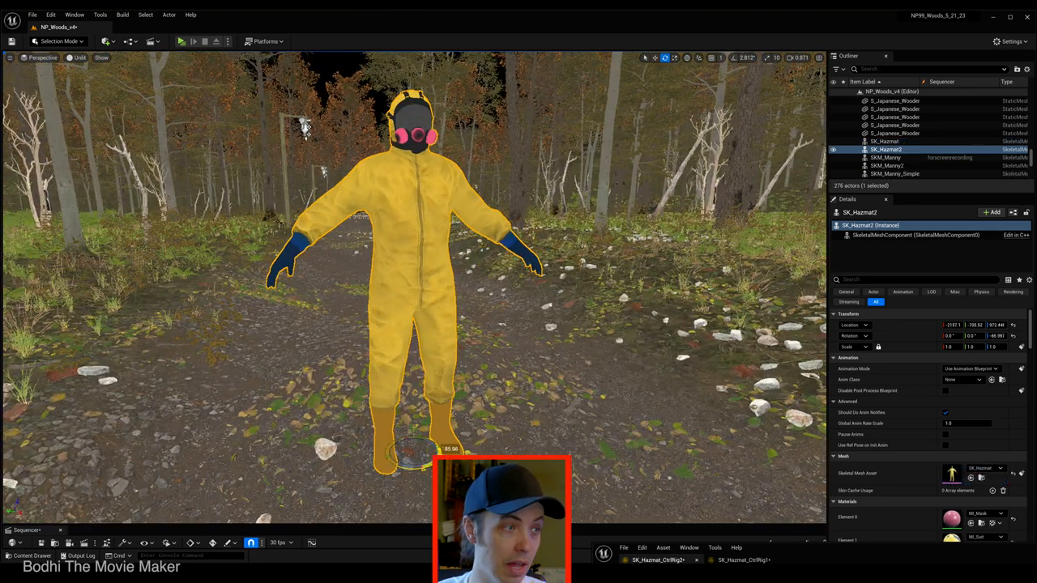
Step: Add a level sequence from the Cinematics menu and save it as 'testfor'
left_click(131, 42)
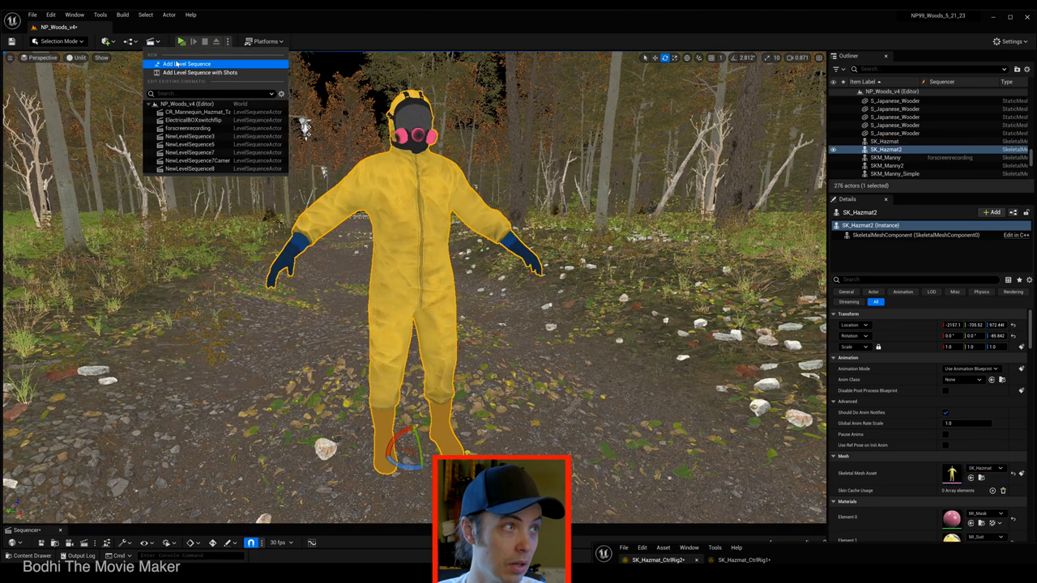
left_click(188, 64)
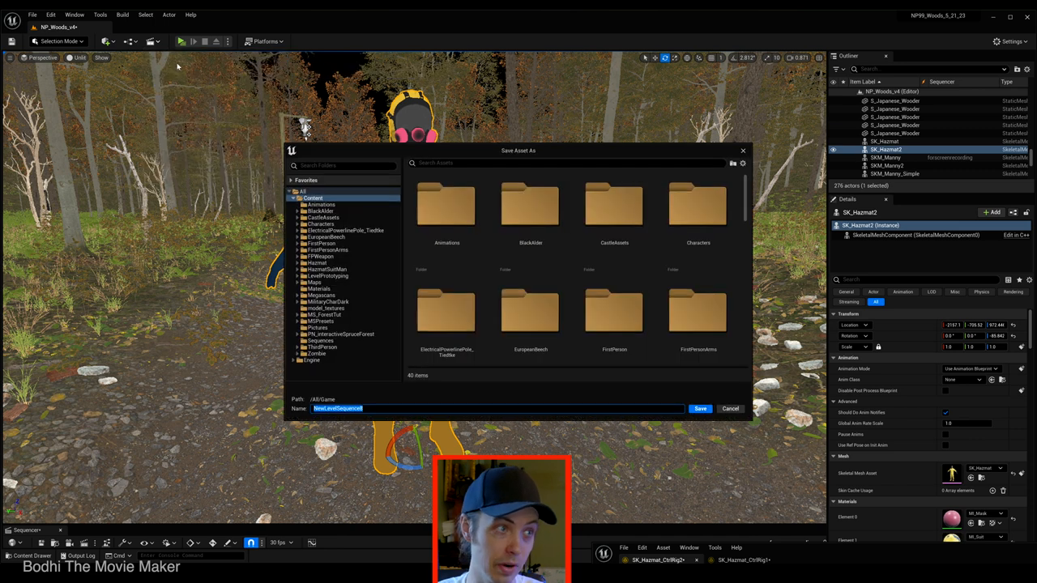
type("test")
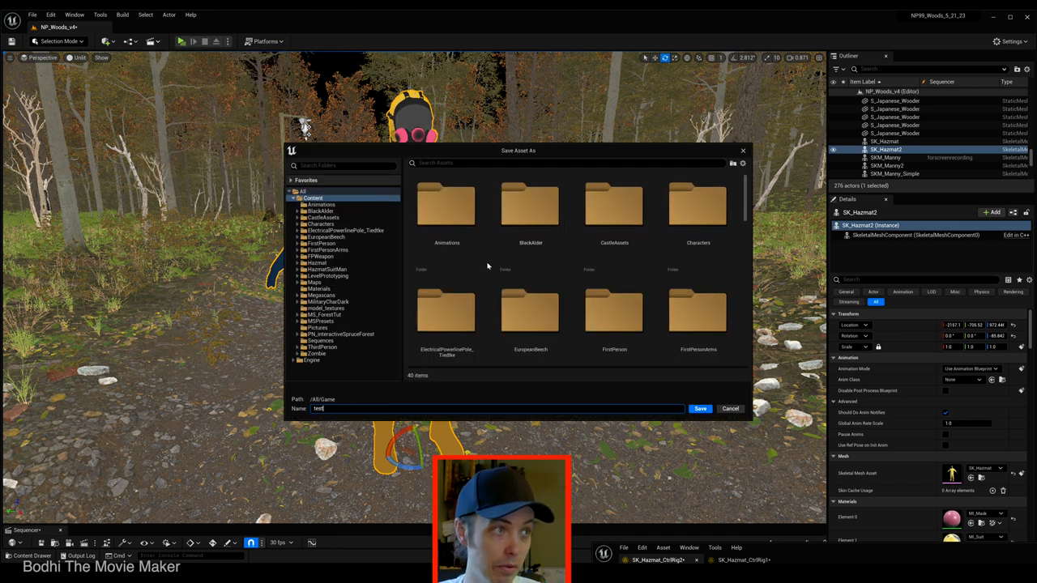
type("for")
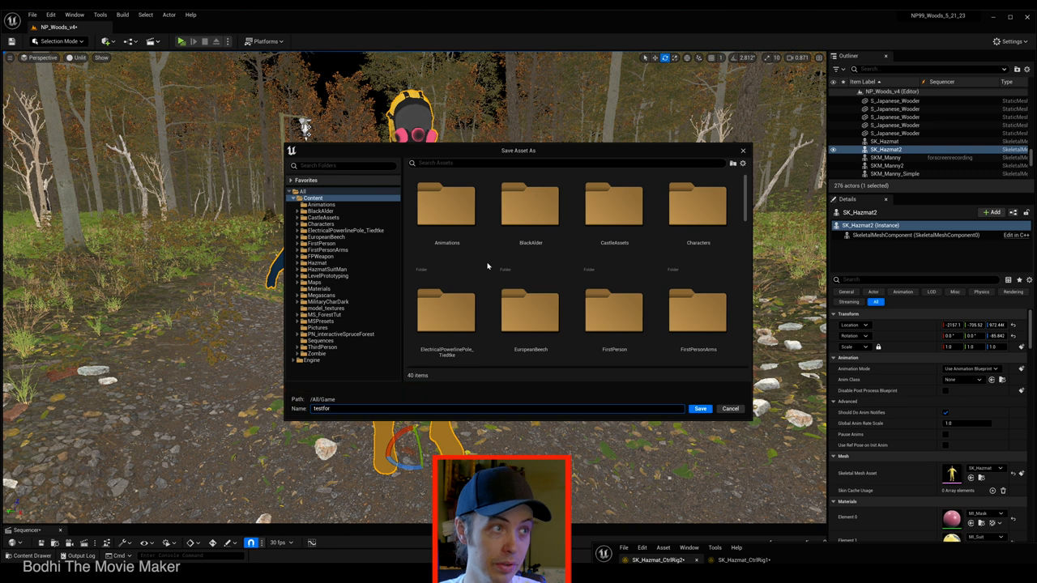
left_click(700, 408)
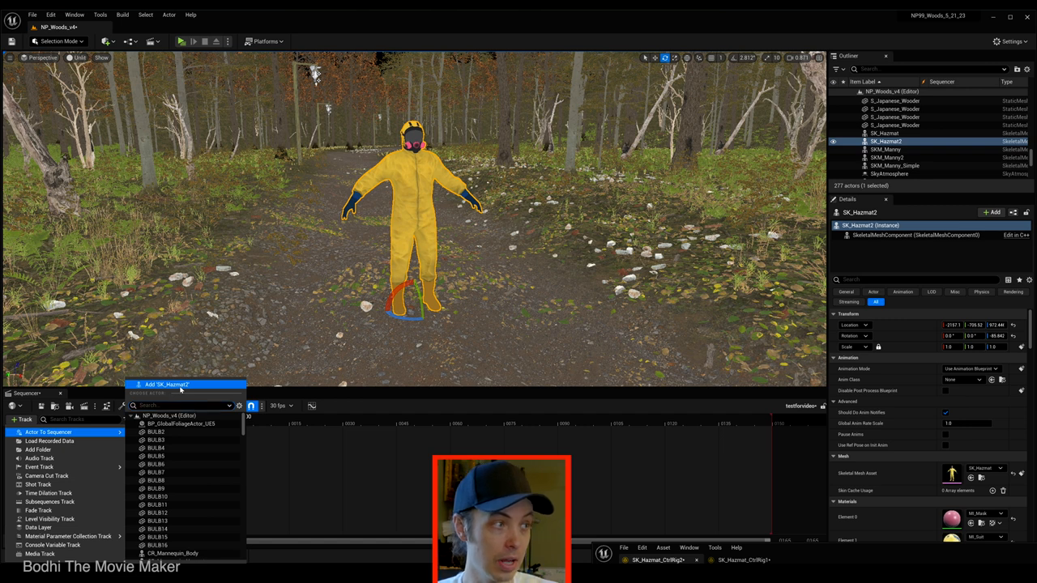
Step: Add SK_Hazmat2 to the testfor sequence and start adding its control rig track
left_click(168, 384)
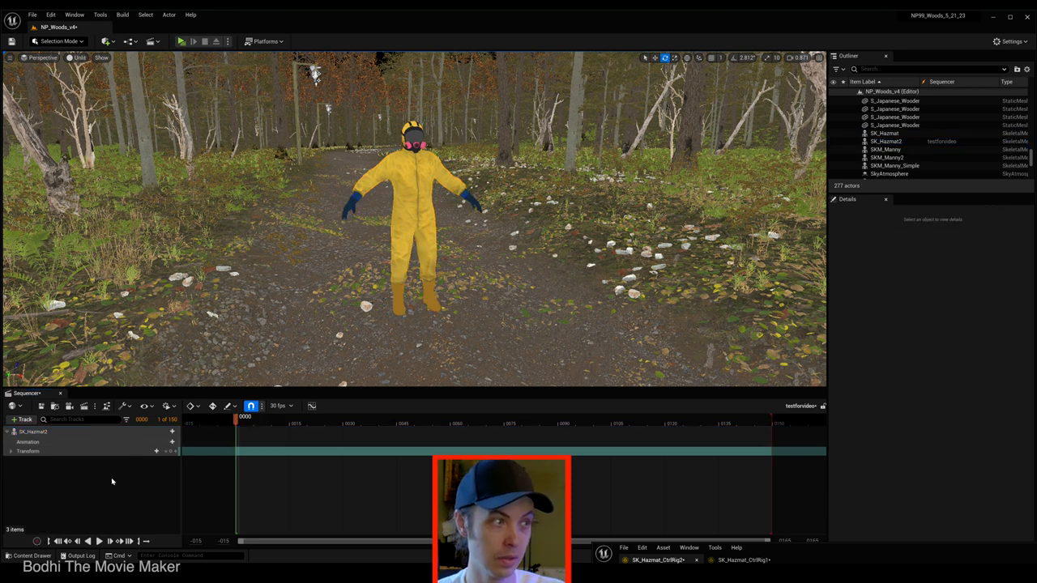
left_click(169, 431)
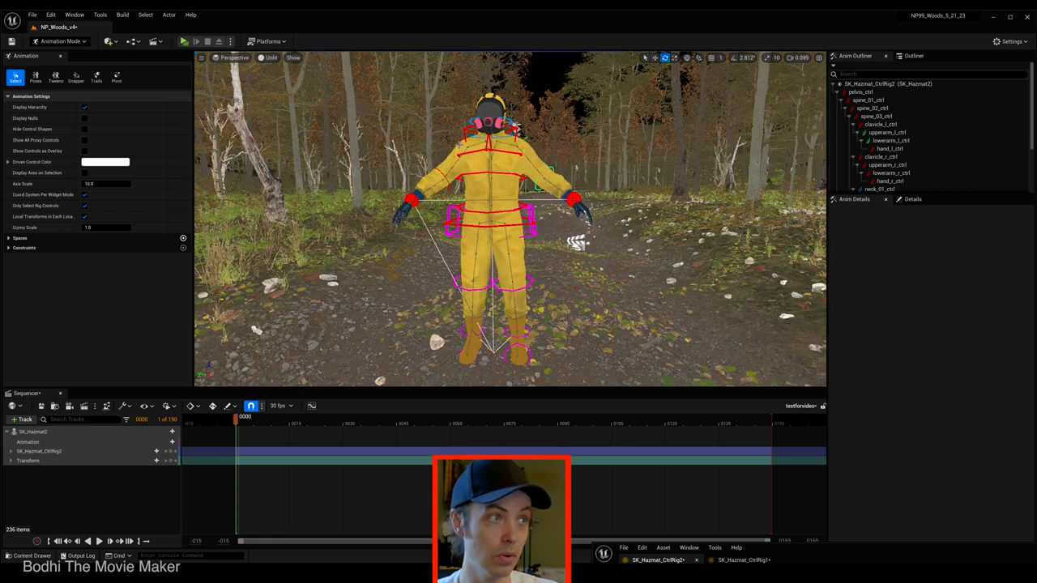
Step: Inspect the left clavicle, upper arm and lower arm rig controls on the SK_Hazmat_CtrlRig track
left_click(881, 155)
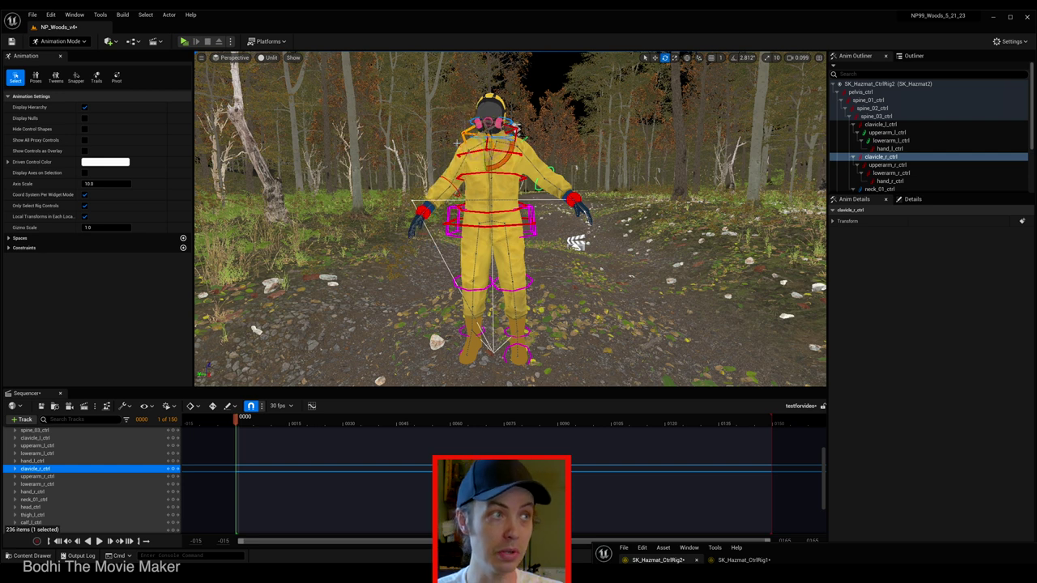
left_click(887, 165)
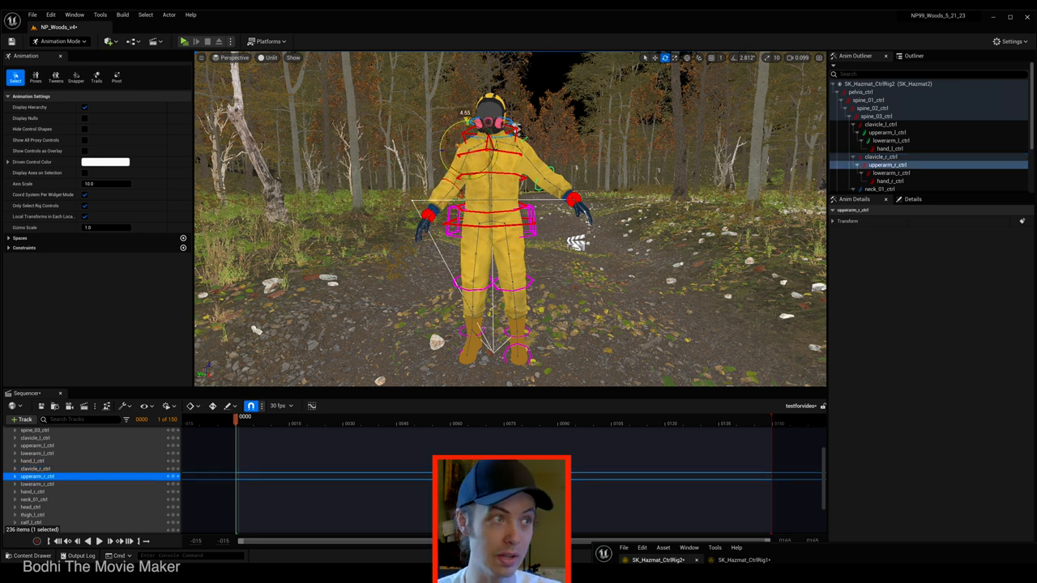
left_click(891, 172)
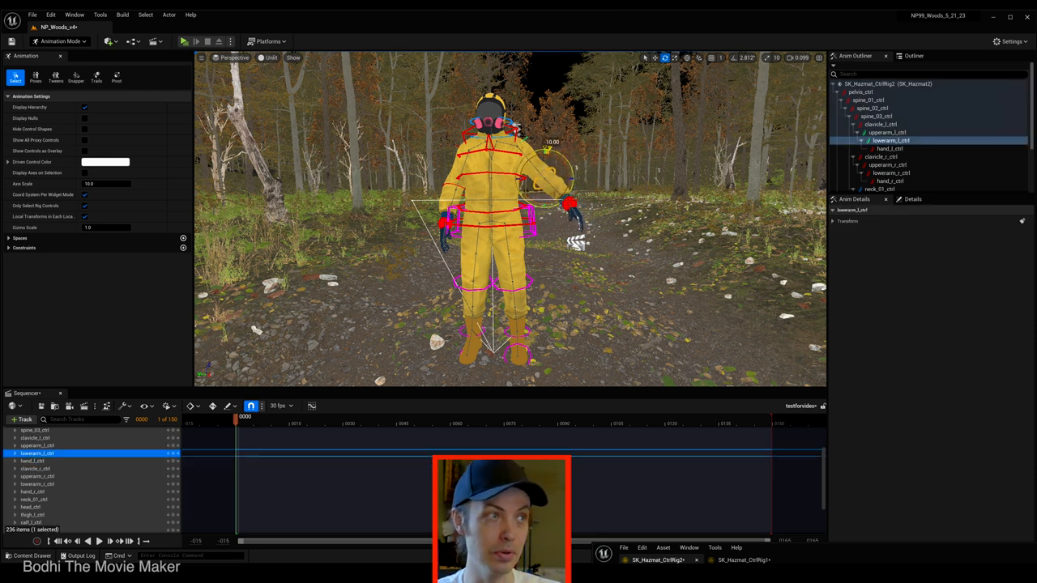
left_click(886, 133)
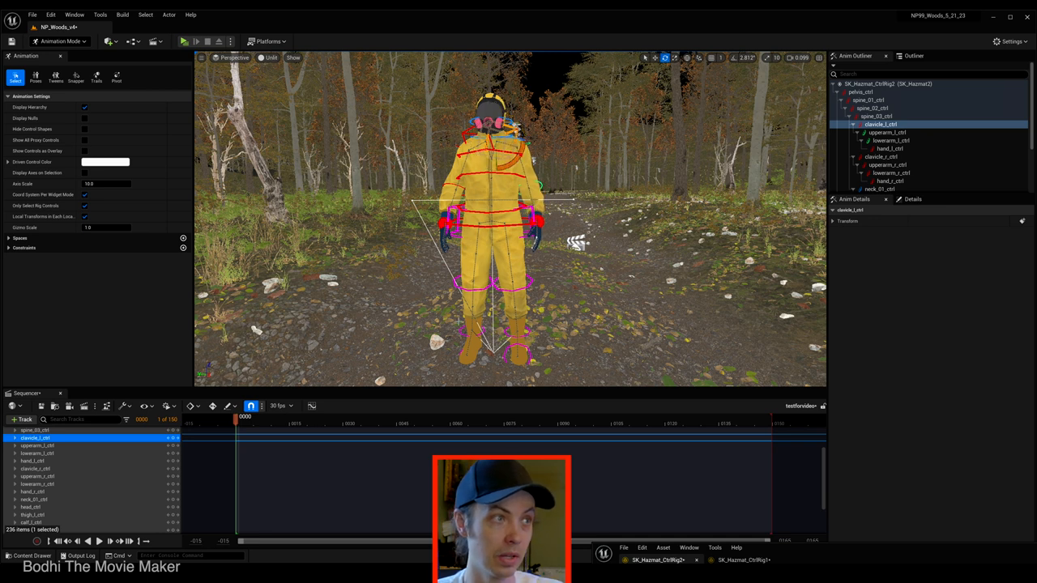
scroll("down", 3)
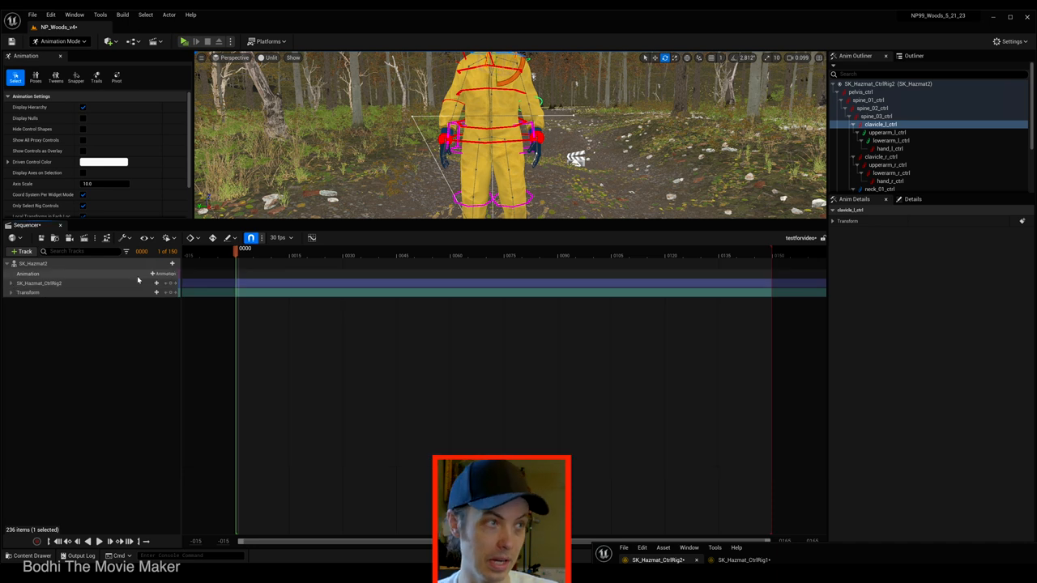
Step: Expand the control rig track to list every hazmat rig control from pelvis to legs
left_click(13, 282)
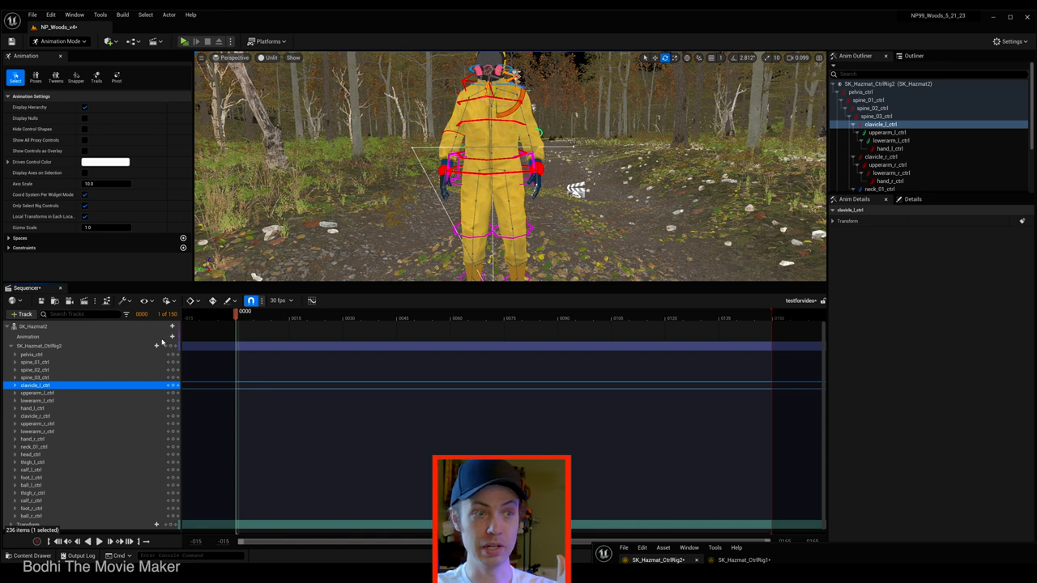
mouse_move(143, 358)
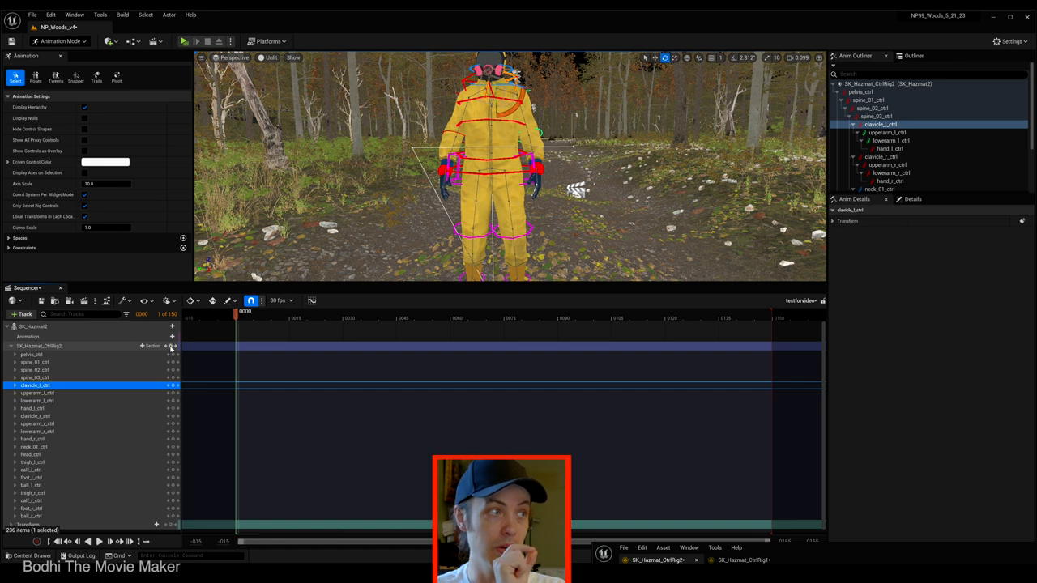
mouse_move(171, 347)
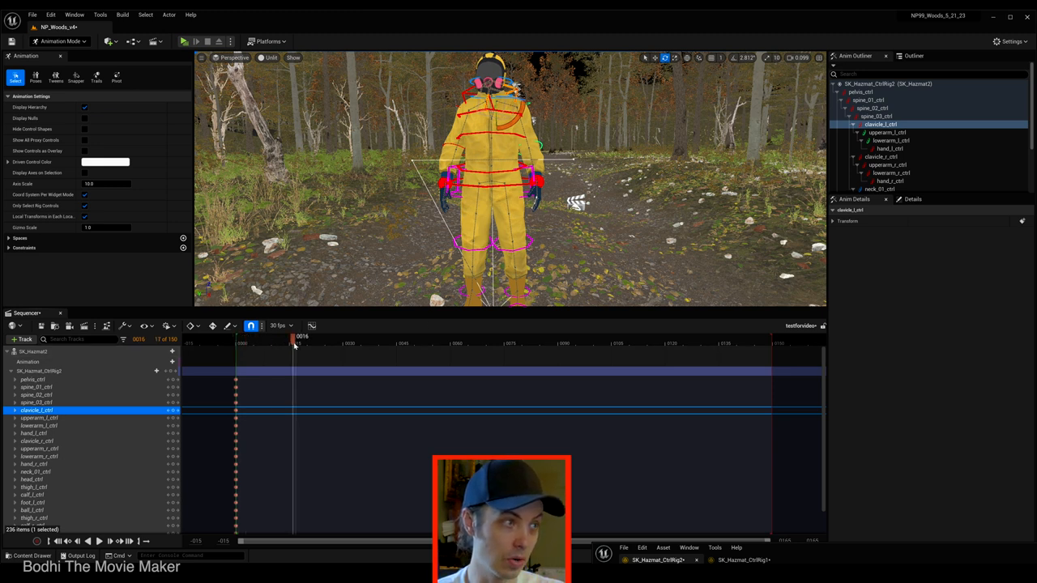
Step: Advance the playhead and select the shoulder, forearm and head controls for the breathing pose
left_click(292, 335)
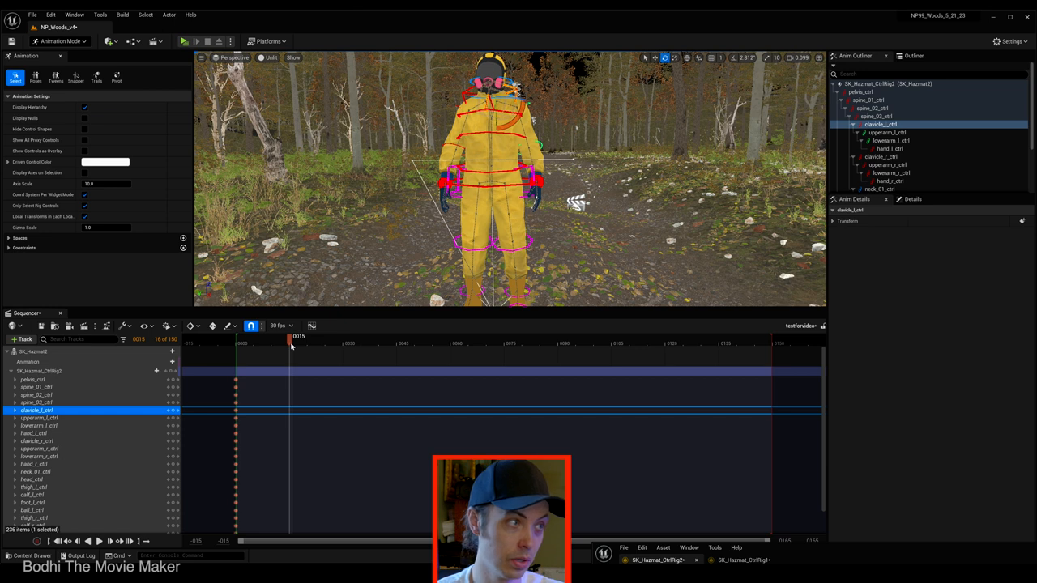
left_click(334, 343)
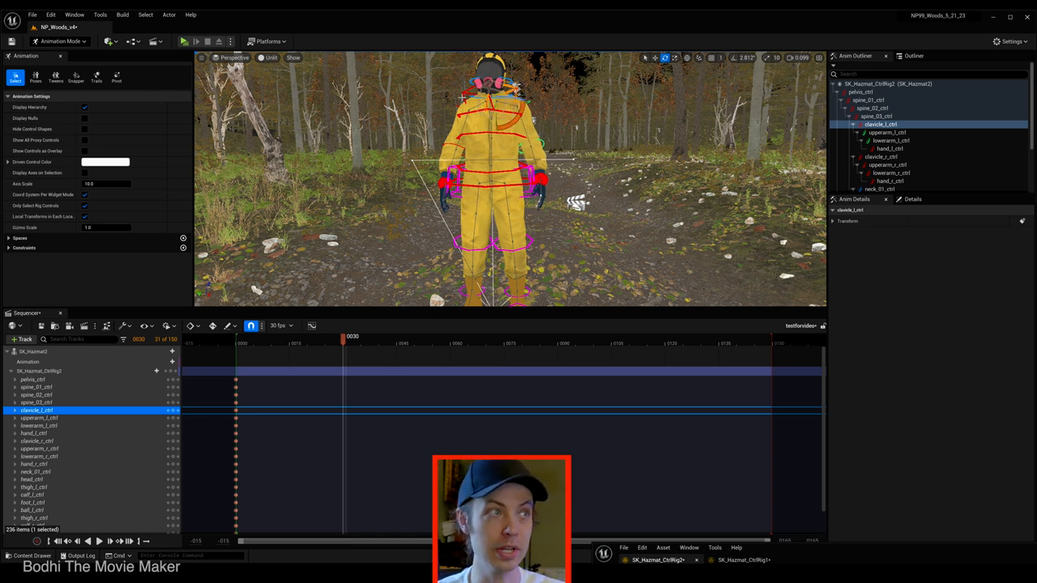
left_click(882, 156)
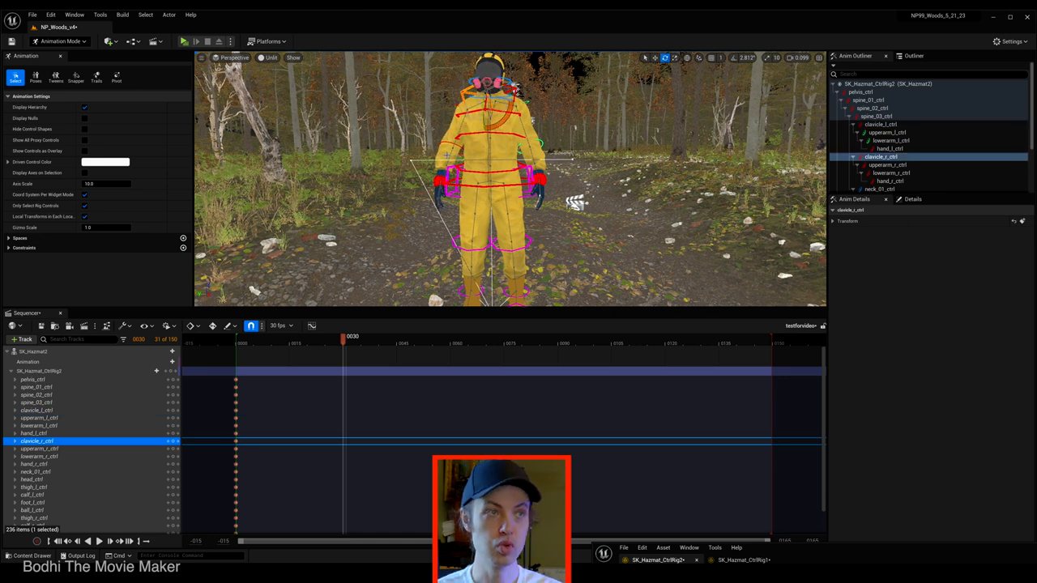
left_click(891, 172)
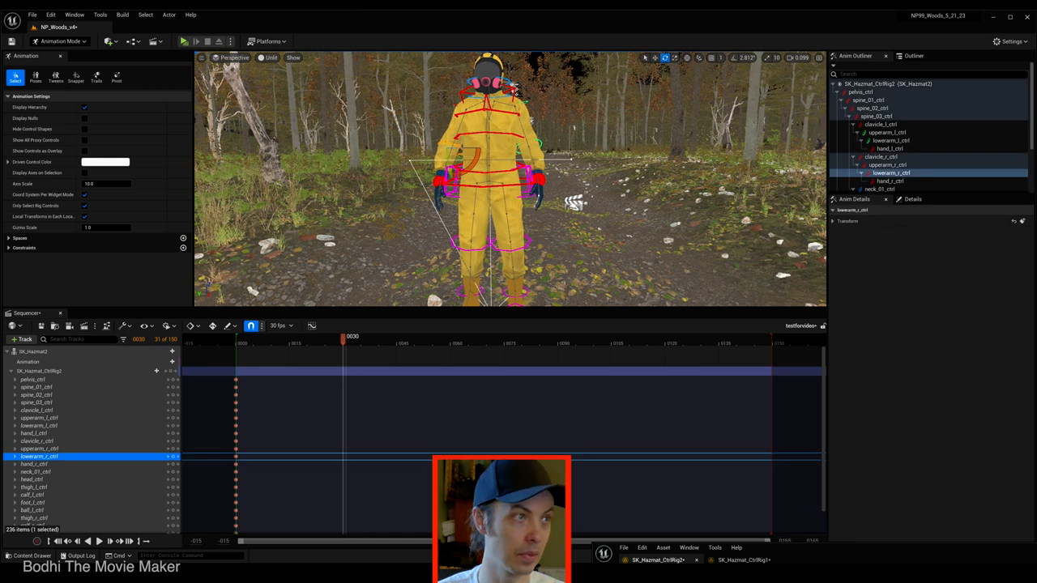
left_click(891, 139)
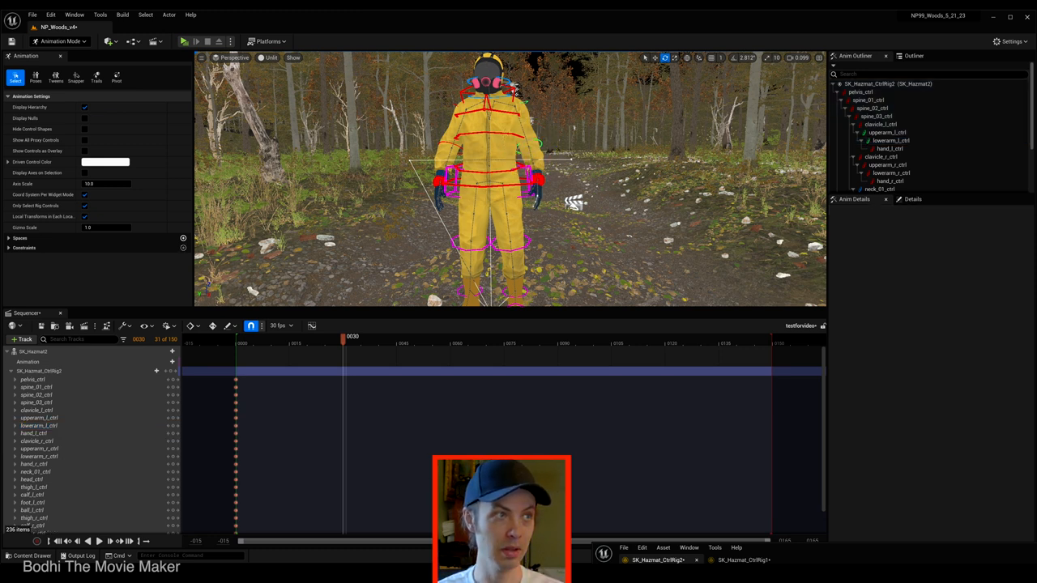
left_click(32, 479)
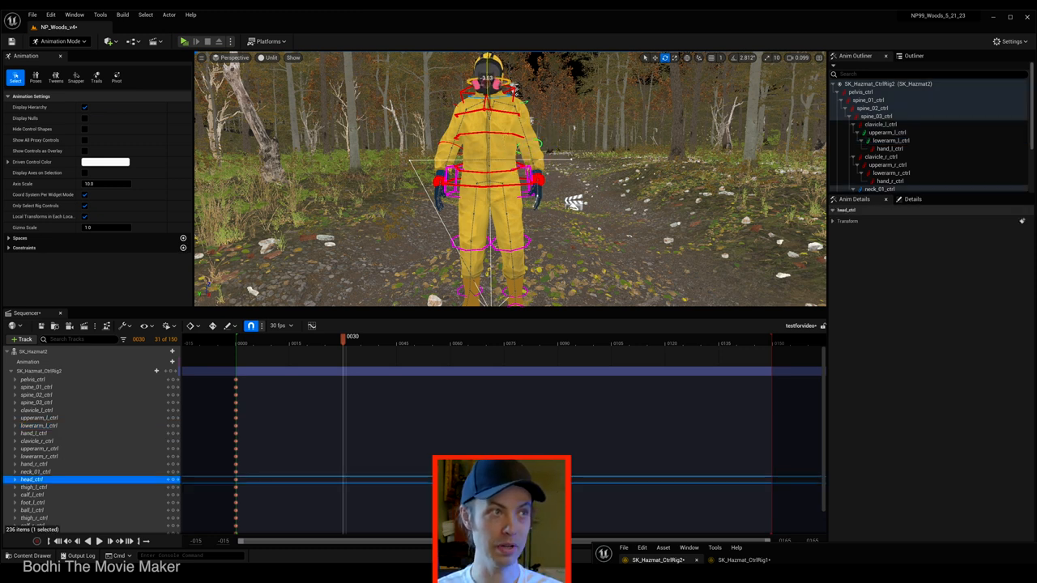
left_click(35, 472)
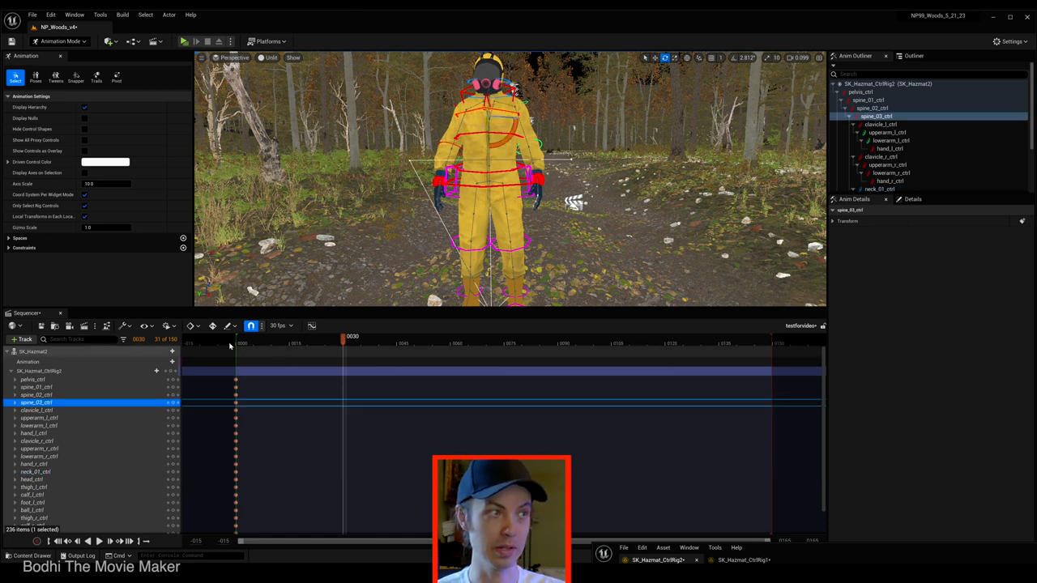
mouse_move(171, 371)
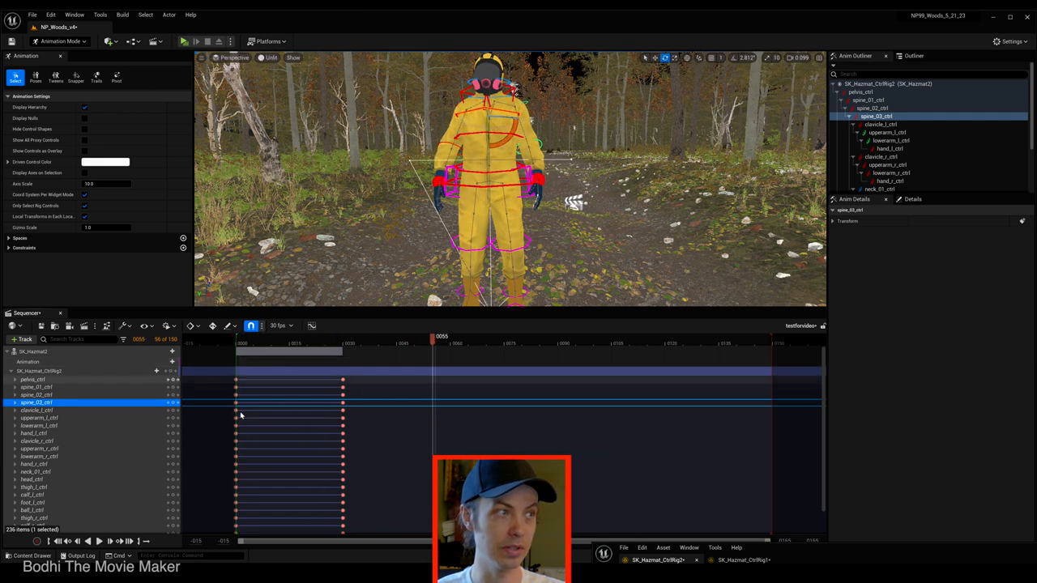
Step: Scroll down the sequencer track list to reach the SK_Hazmat track options
scroll("down", 3)
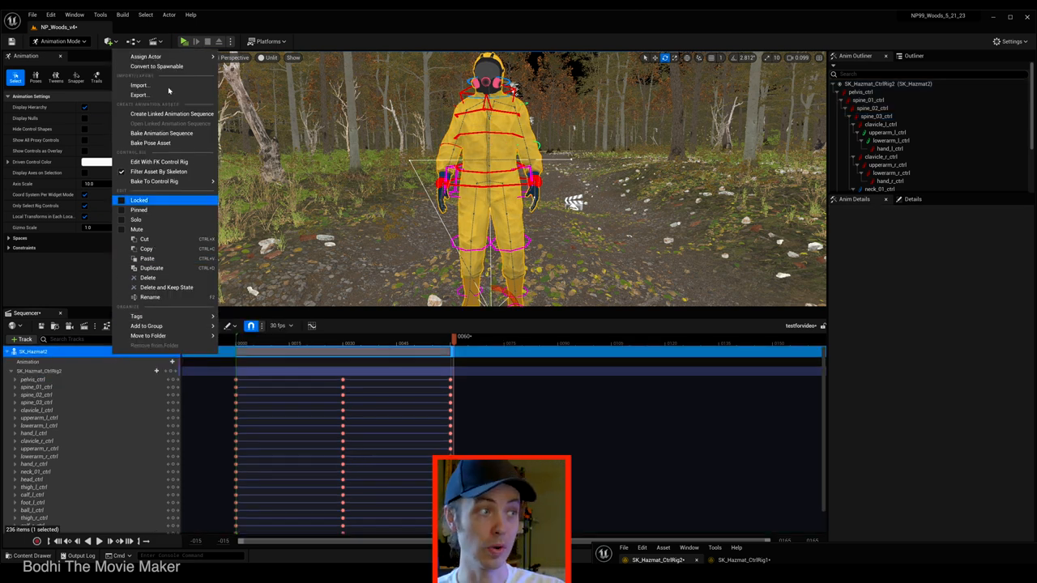
mouse_move(139, 84)
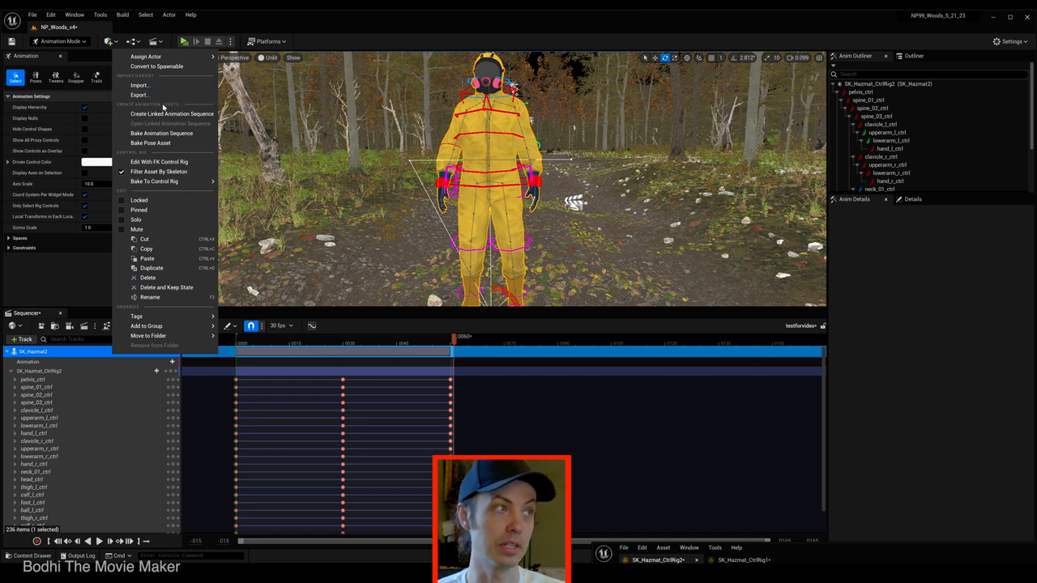
mouse_move(162, 133)
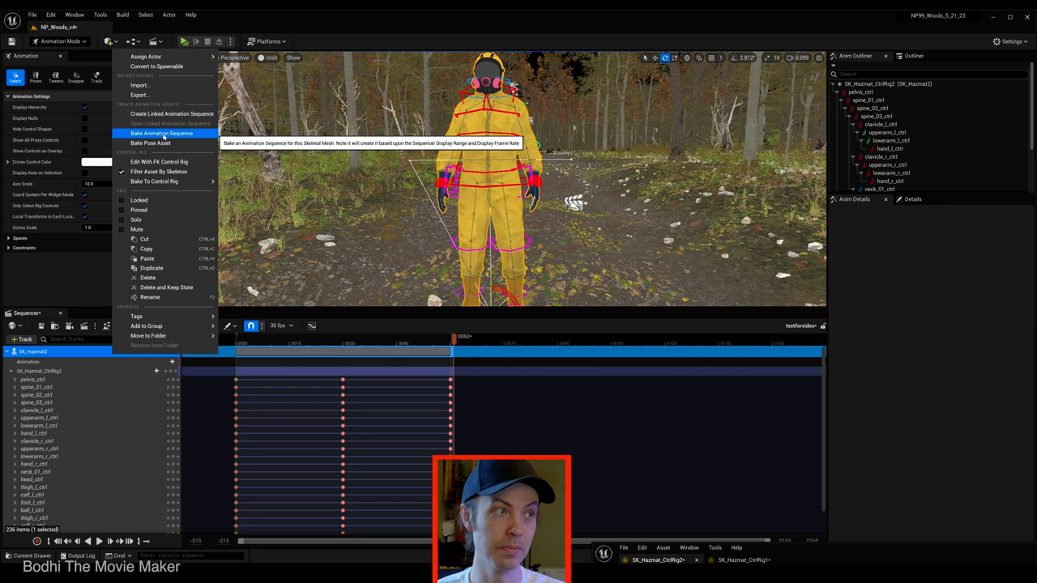
Step: Bake the track to an animation sequence named 'Hazmat' in the Animations folder and export it
left_click(162, 132)
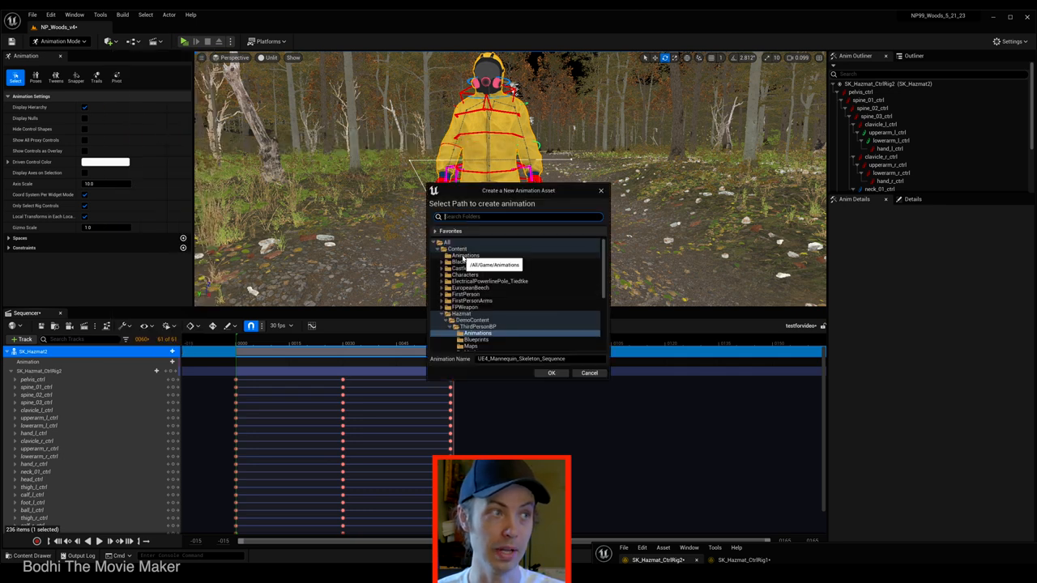
left_click(466, 256)
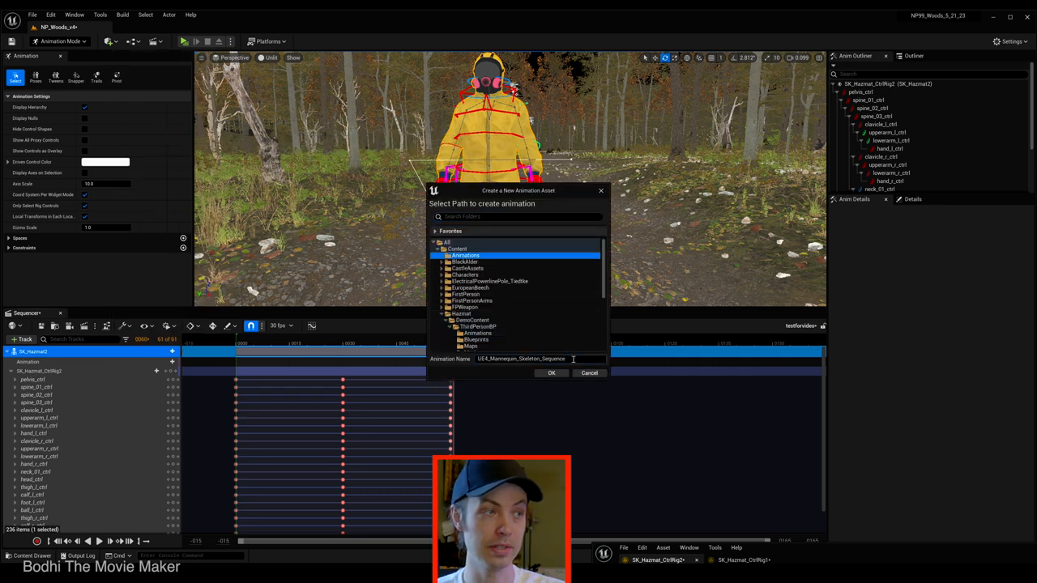
type("HazmatIdleTe")
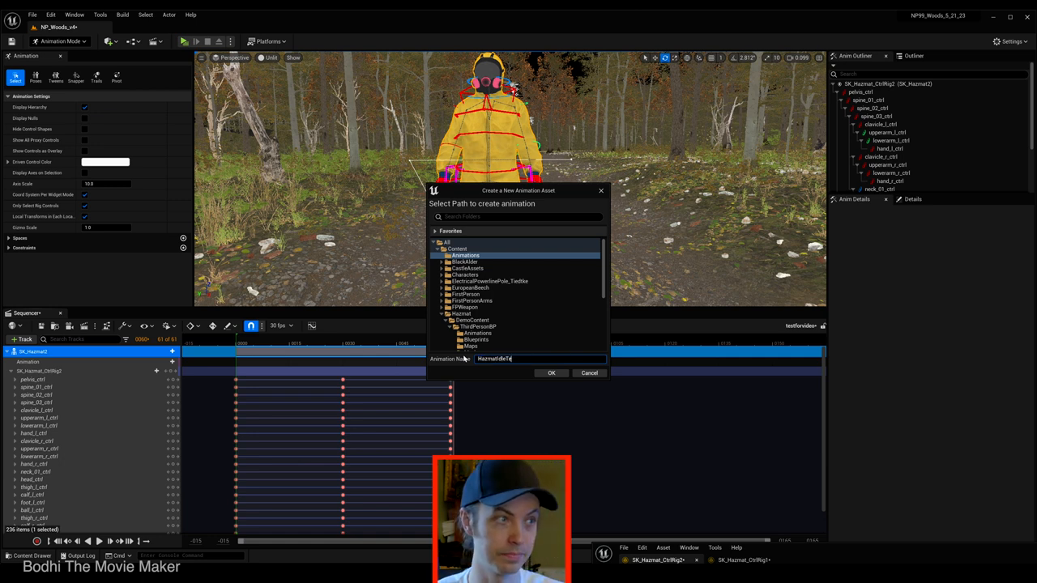
left_click(551, 373)
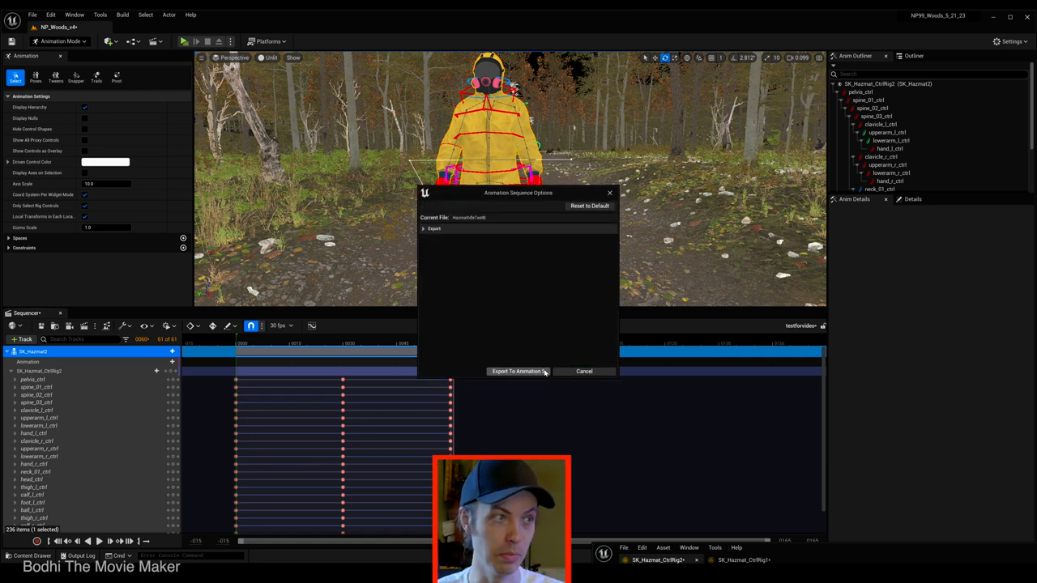
left_click(518, 371)
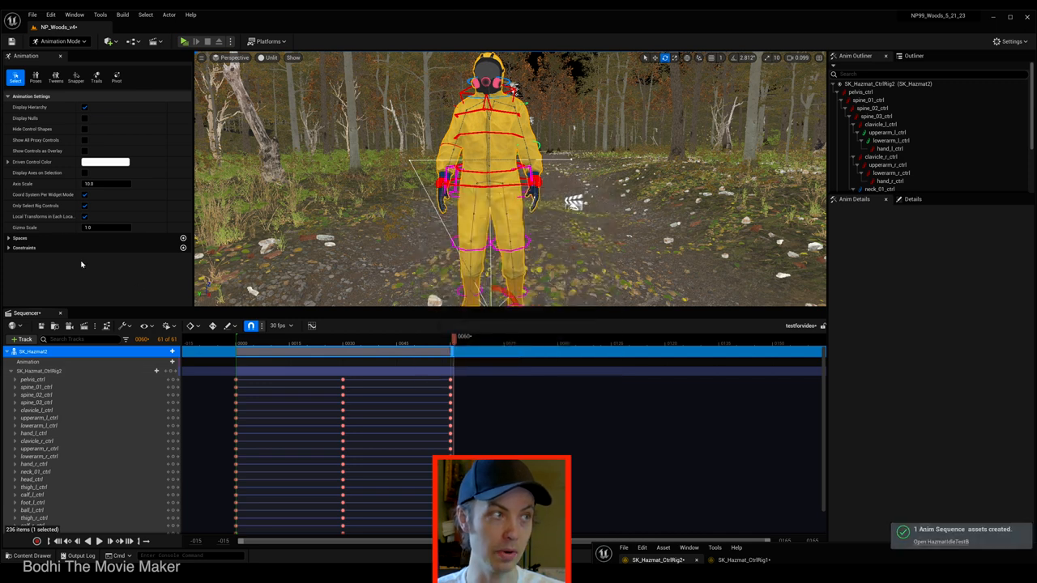
mouse_move(37, 171)
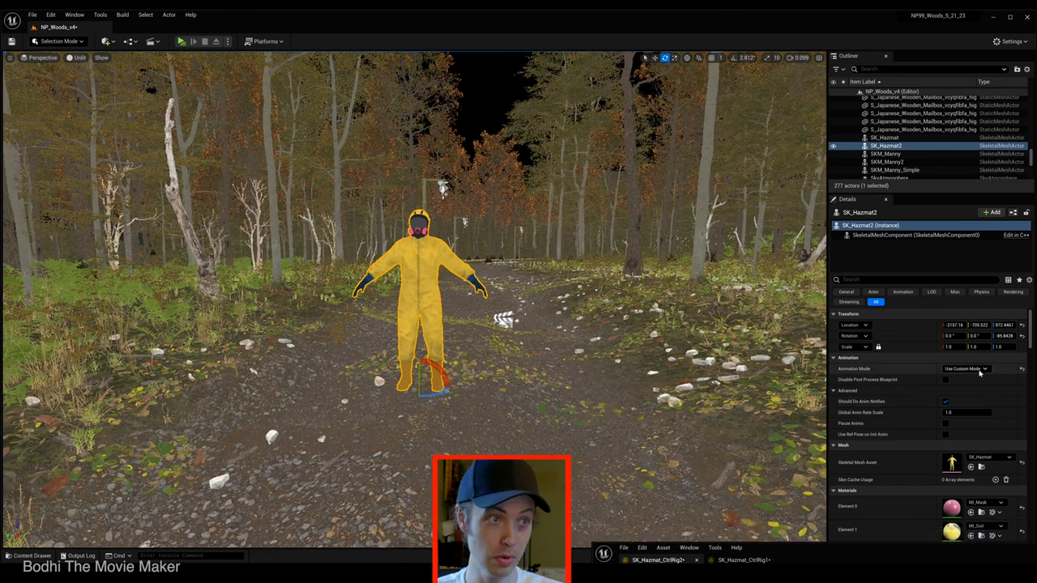
Step: Set Animation Mode to Use Animation Asset and assign the baked Hazmat animation from the Animations folder
left_click(969, 369)
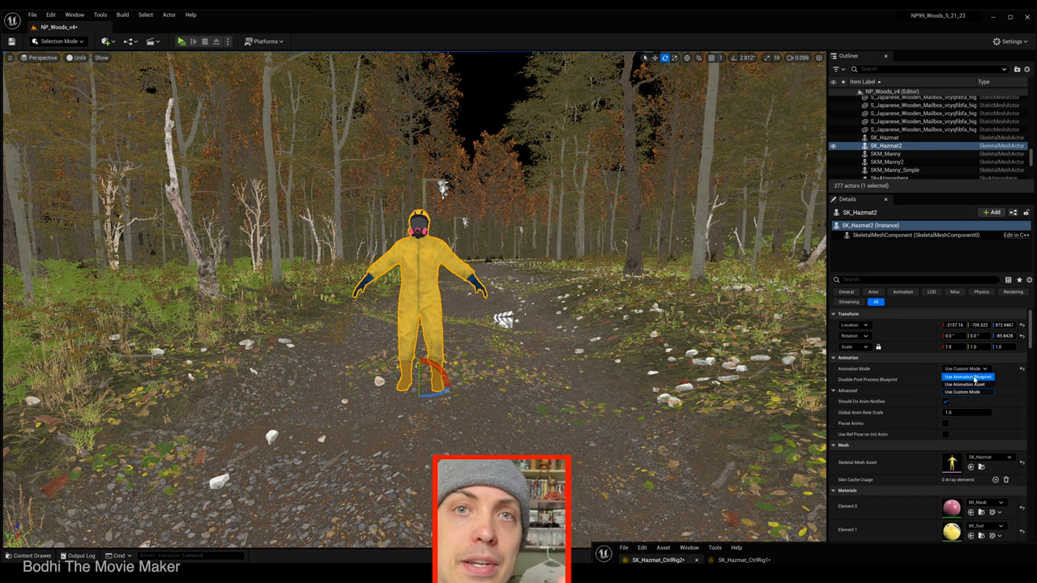
left_click(969, 376)
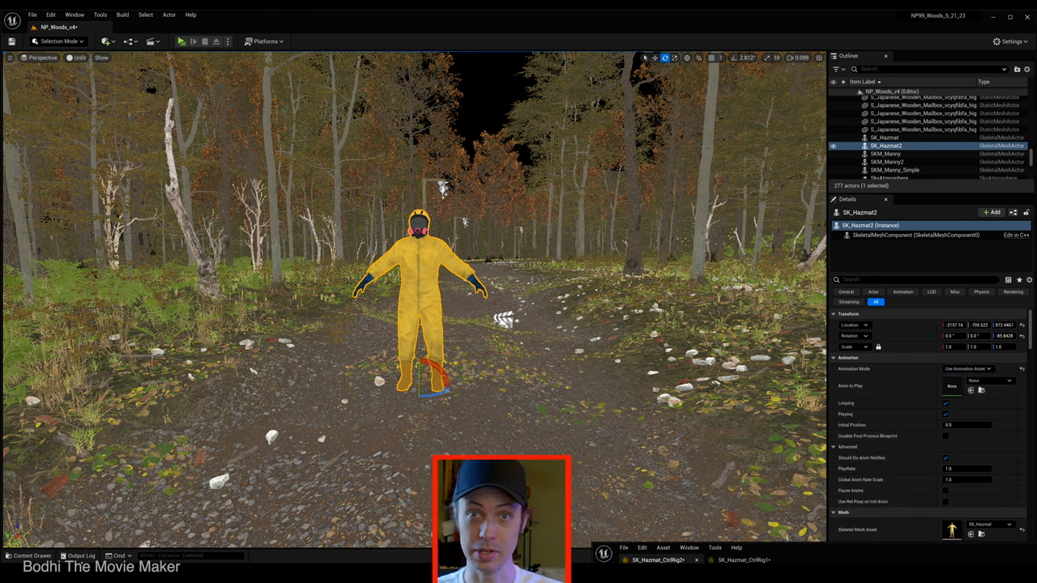
left_click(33, 555)
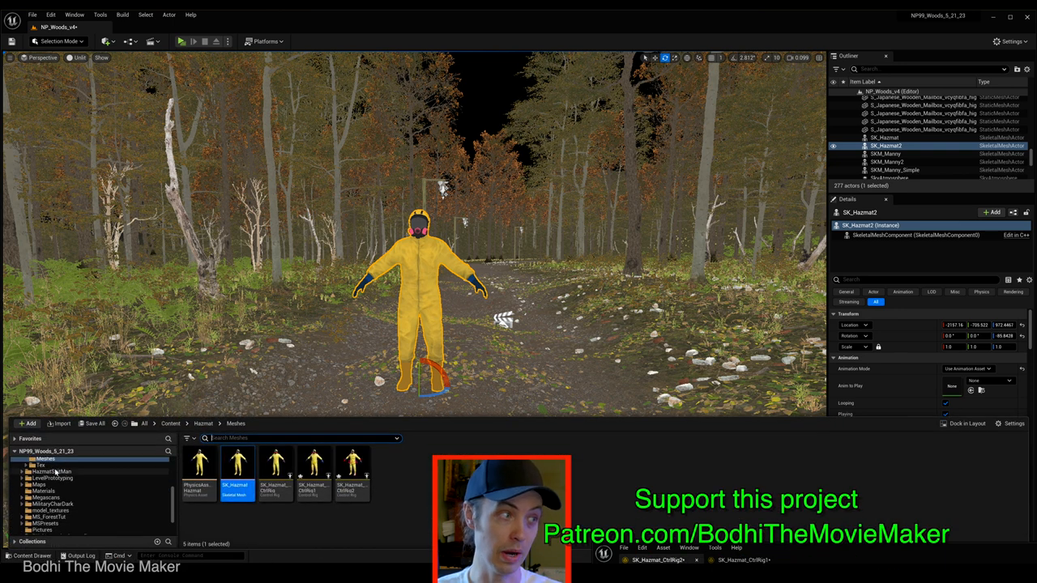
left_click(16, 467)
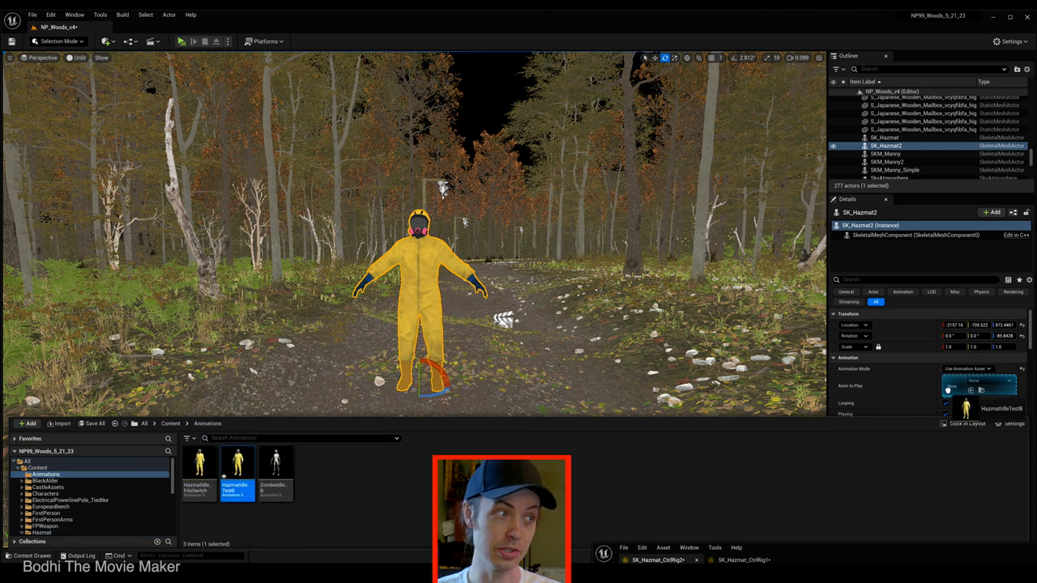
left_click(883, 141)
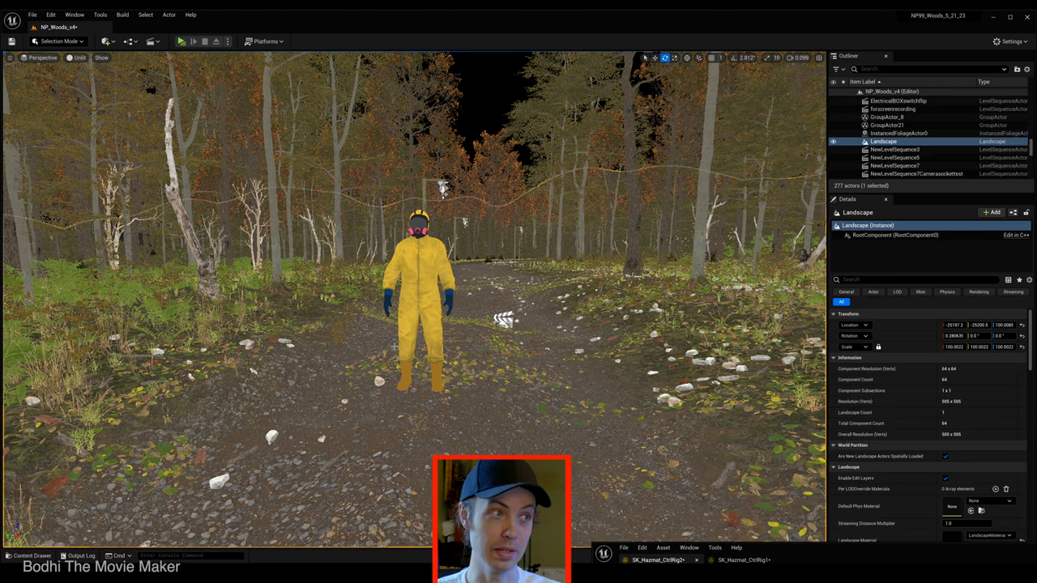